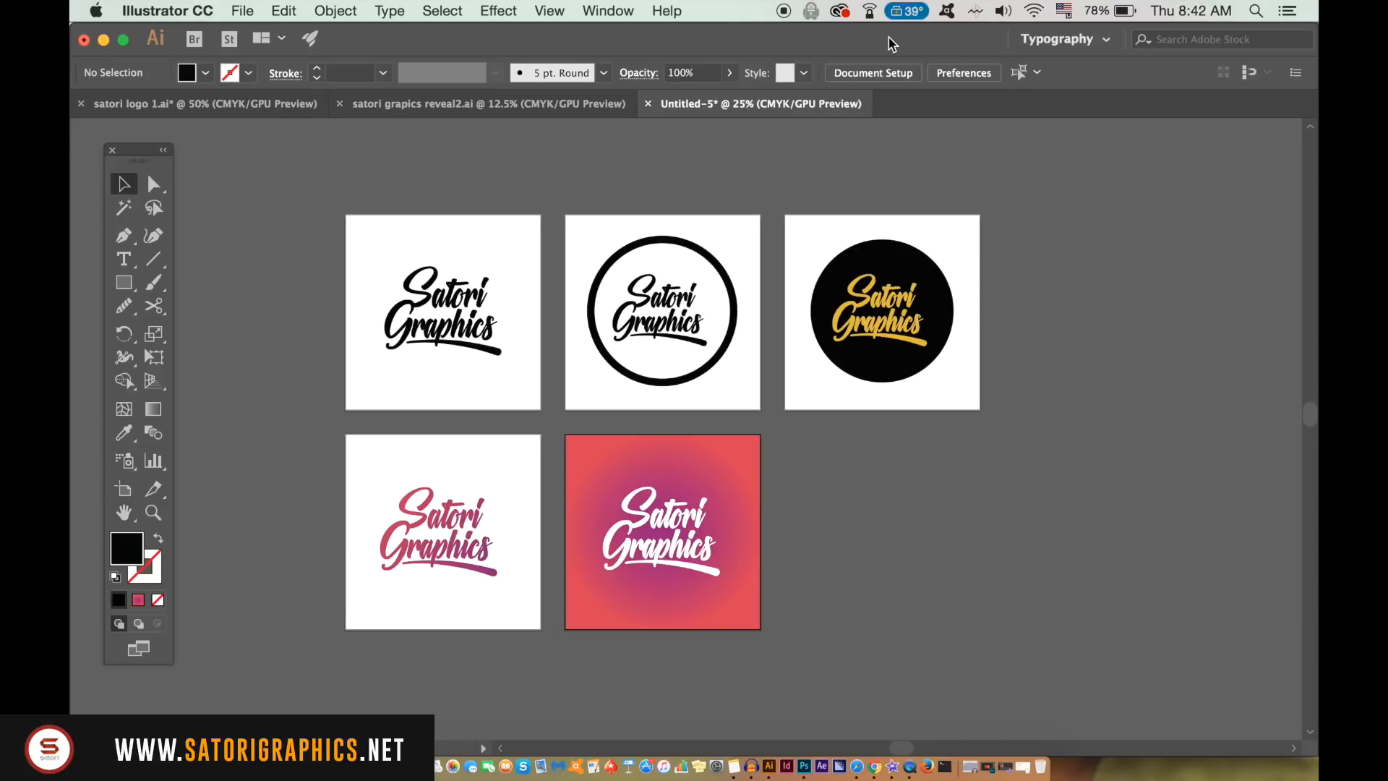
mouse_move(897, 55)
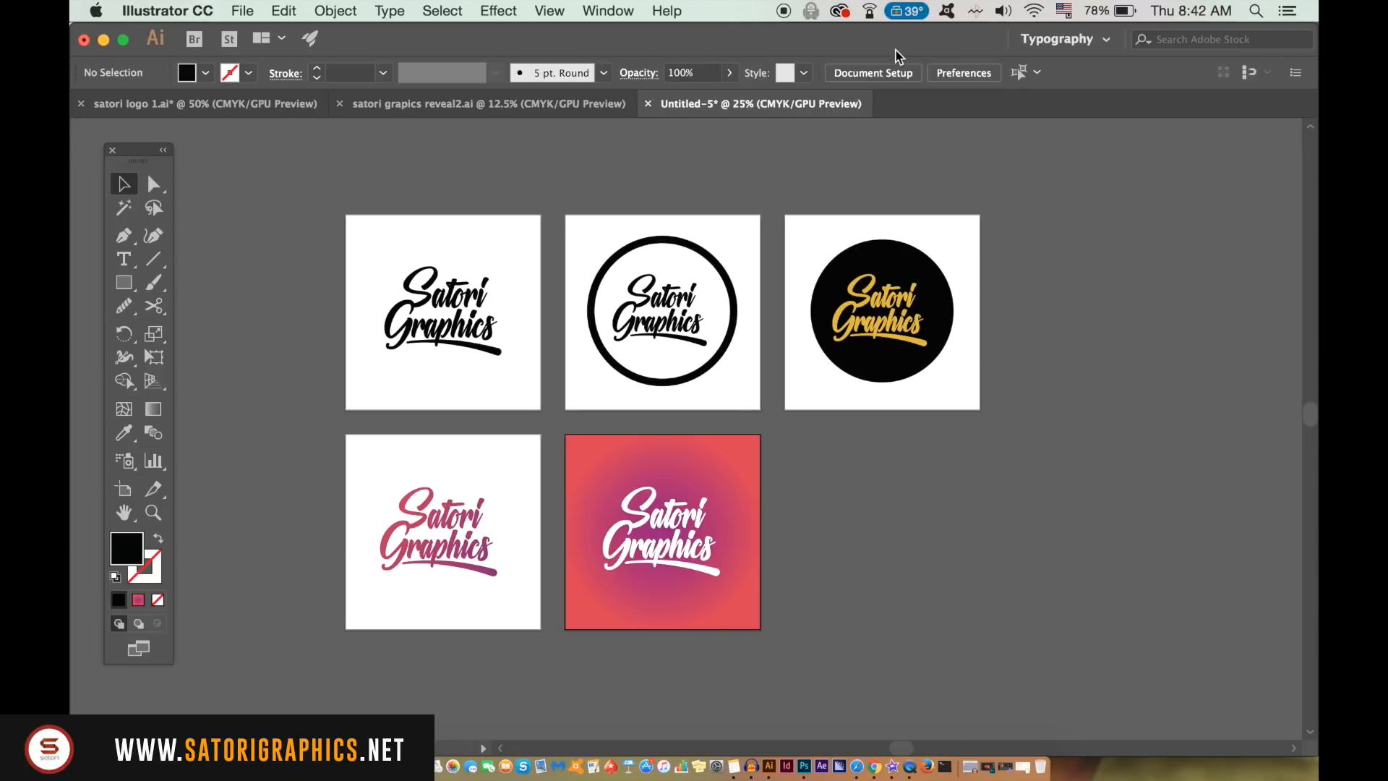
mouse_move(379, 607)
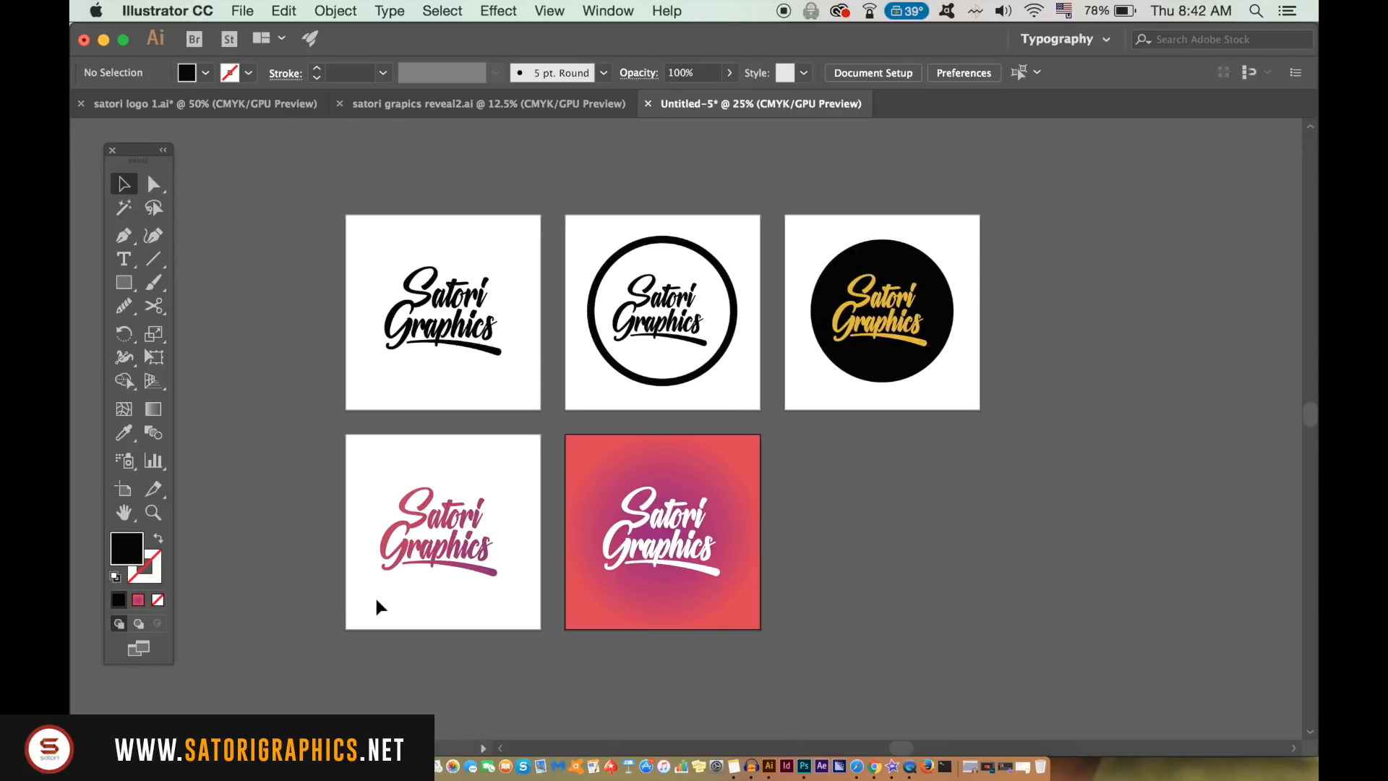
mouse_move(123, 492)
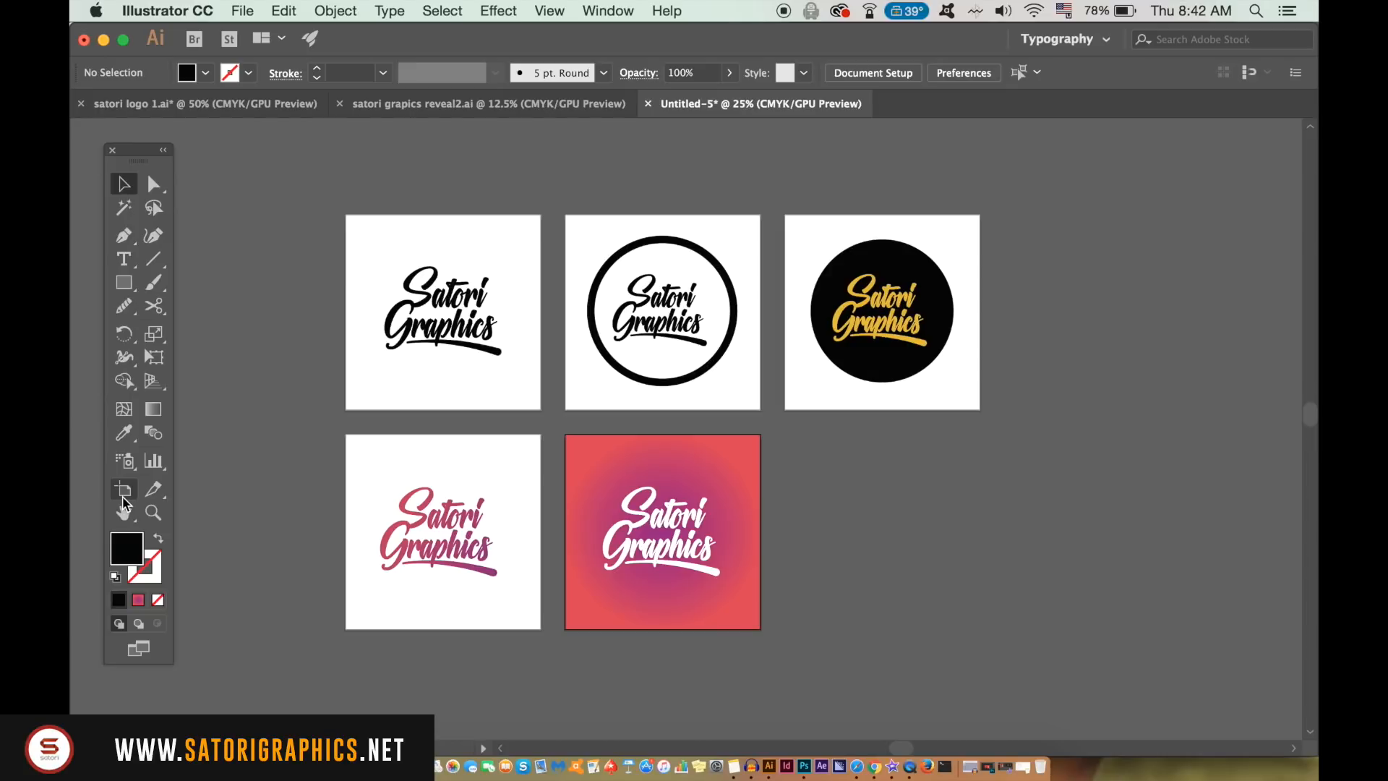
mouse_move(123, 501)
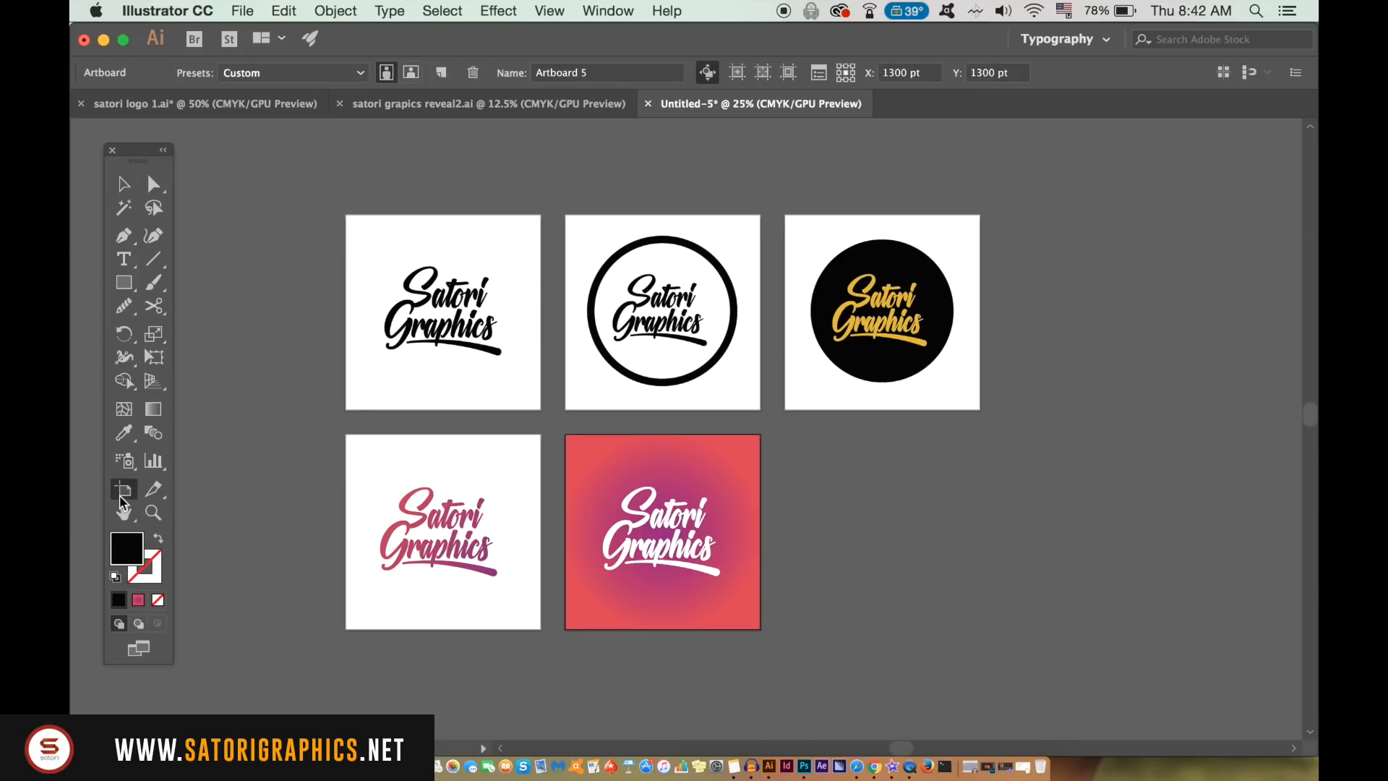
- Draw a sixth artboard beside the gradient logo for the white-on-black variant
left_click_drag(662, 531, 815, 468)
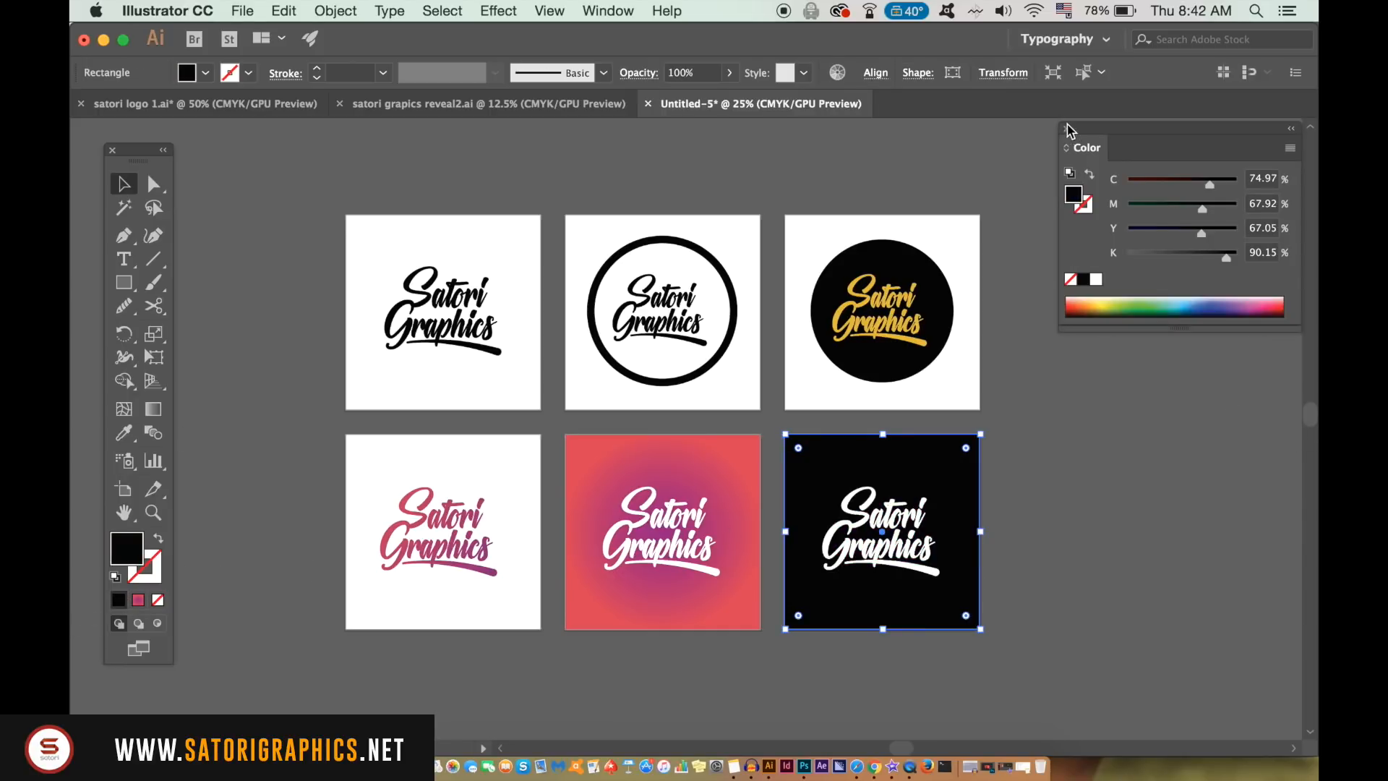
left_click(607, 11)
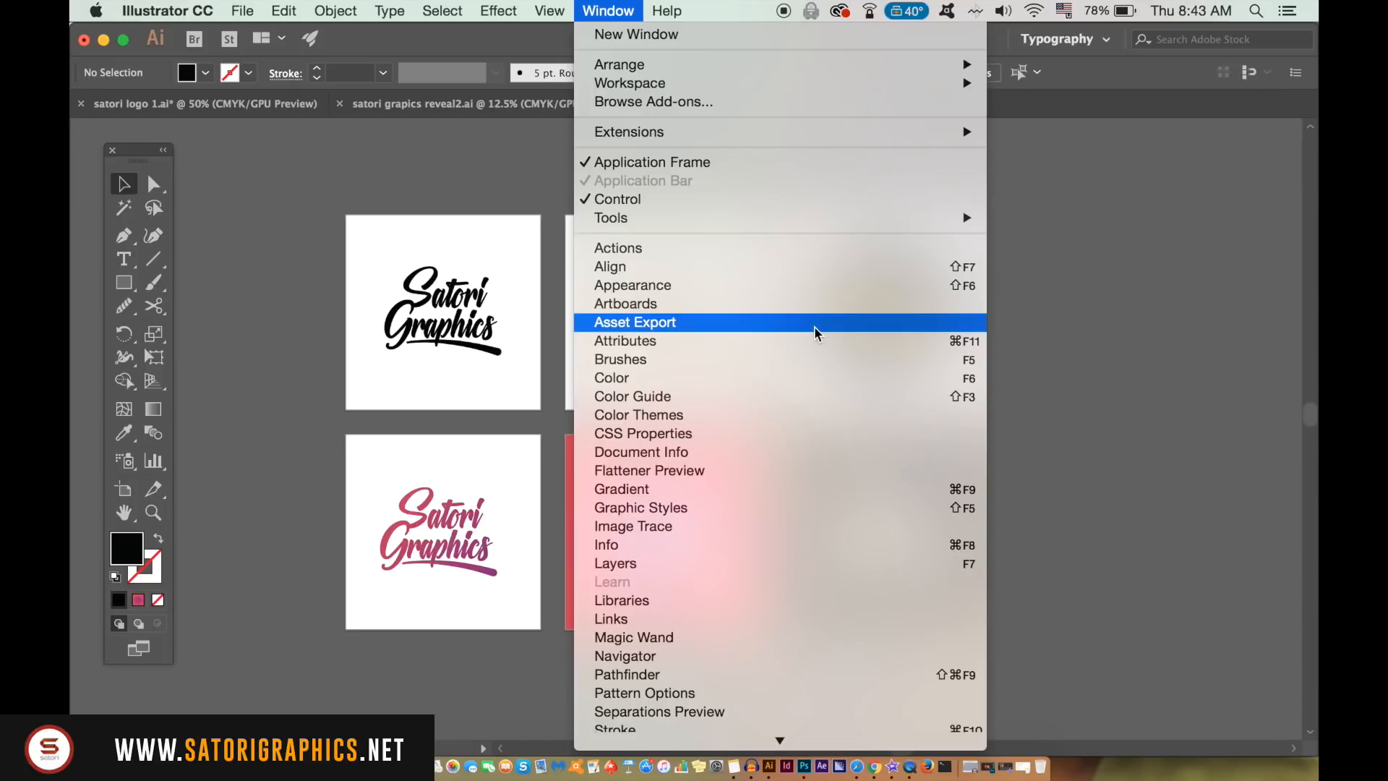
- Gather the six logo variants into the Asset Export panel as PNG 1x assets
left_click(634, 321)
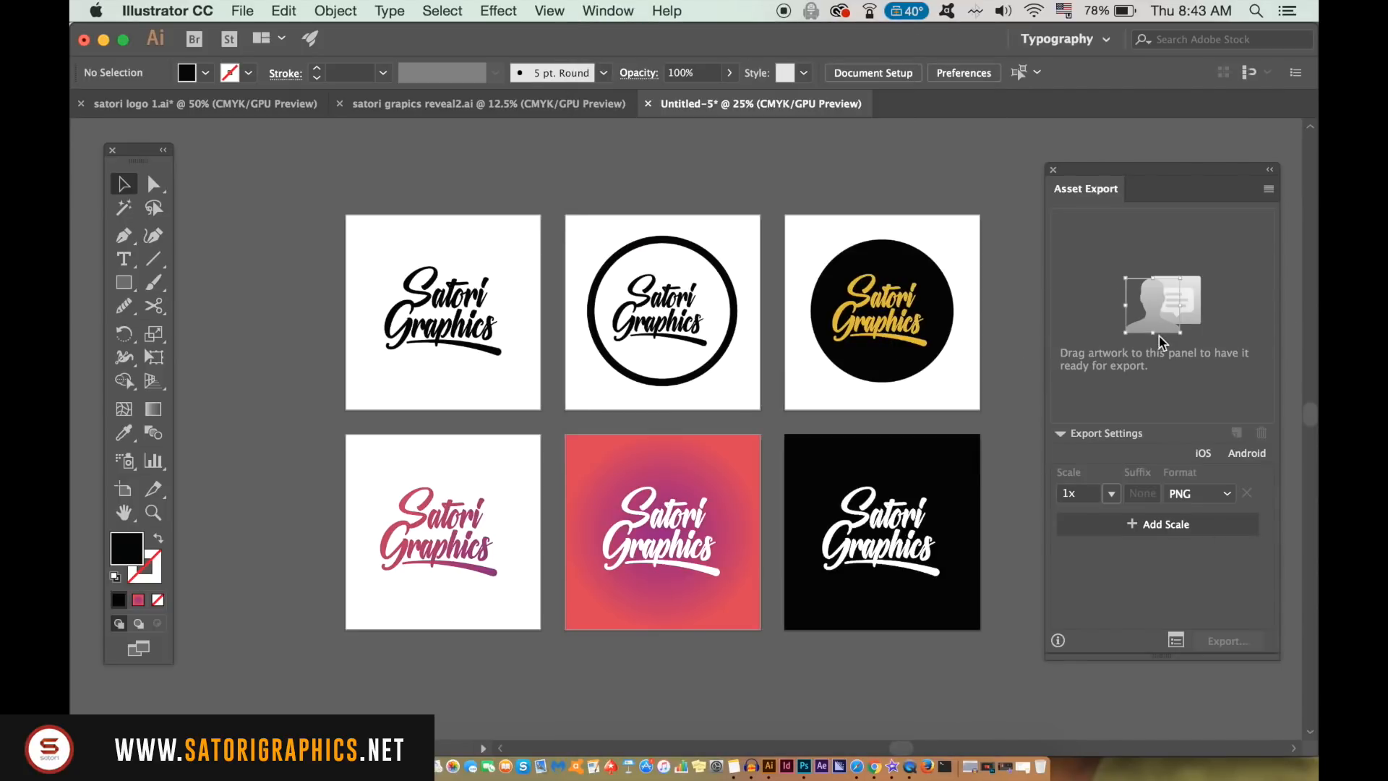
left_click(1060, 434)
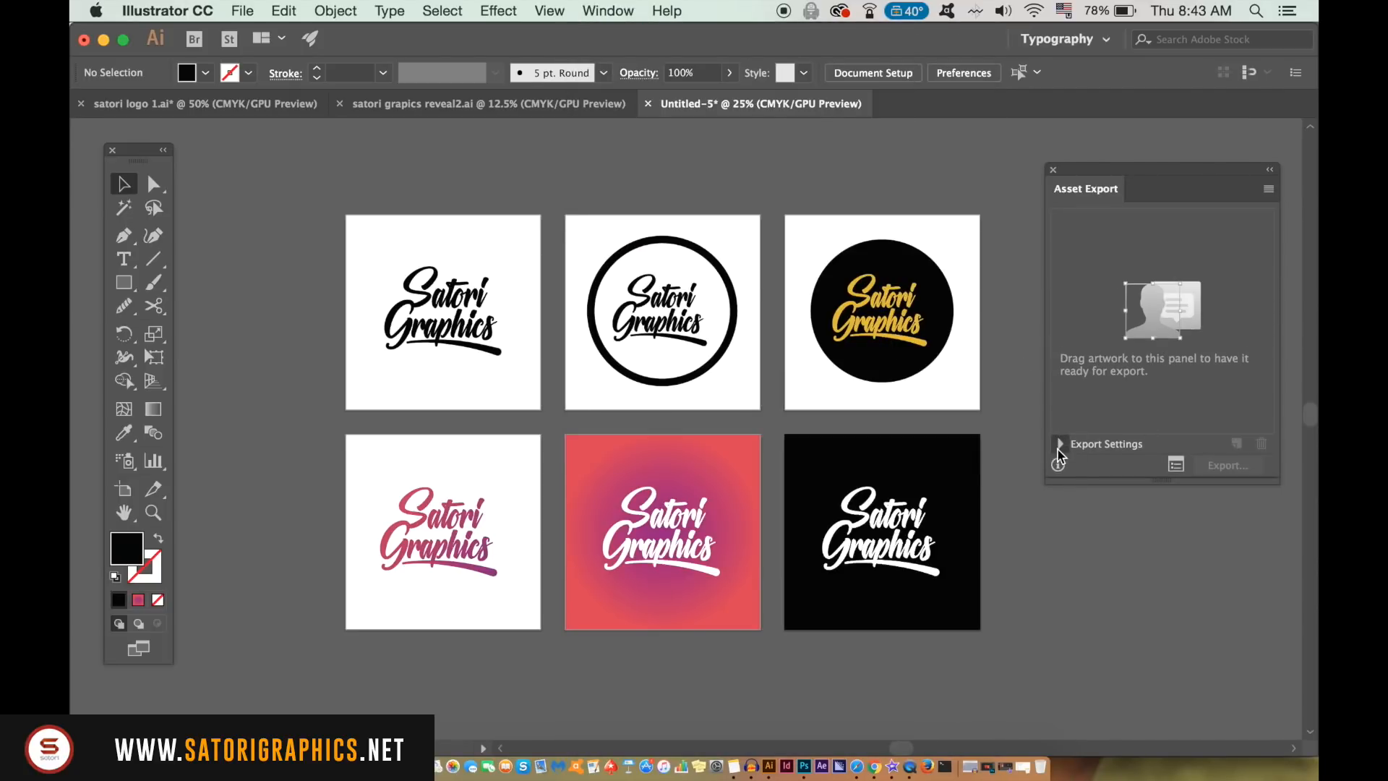
left_click(1267, 188)
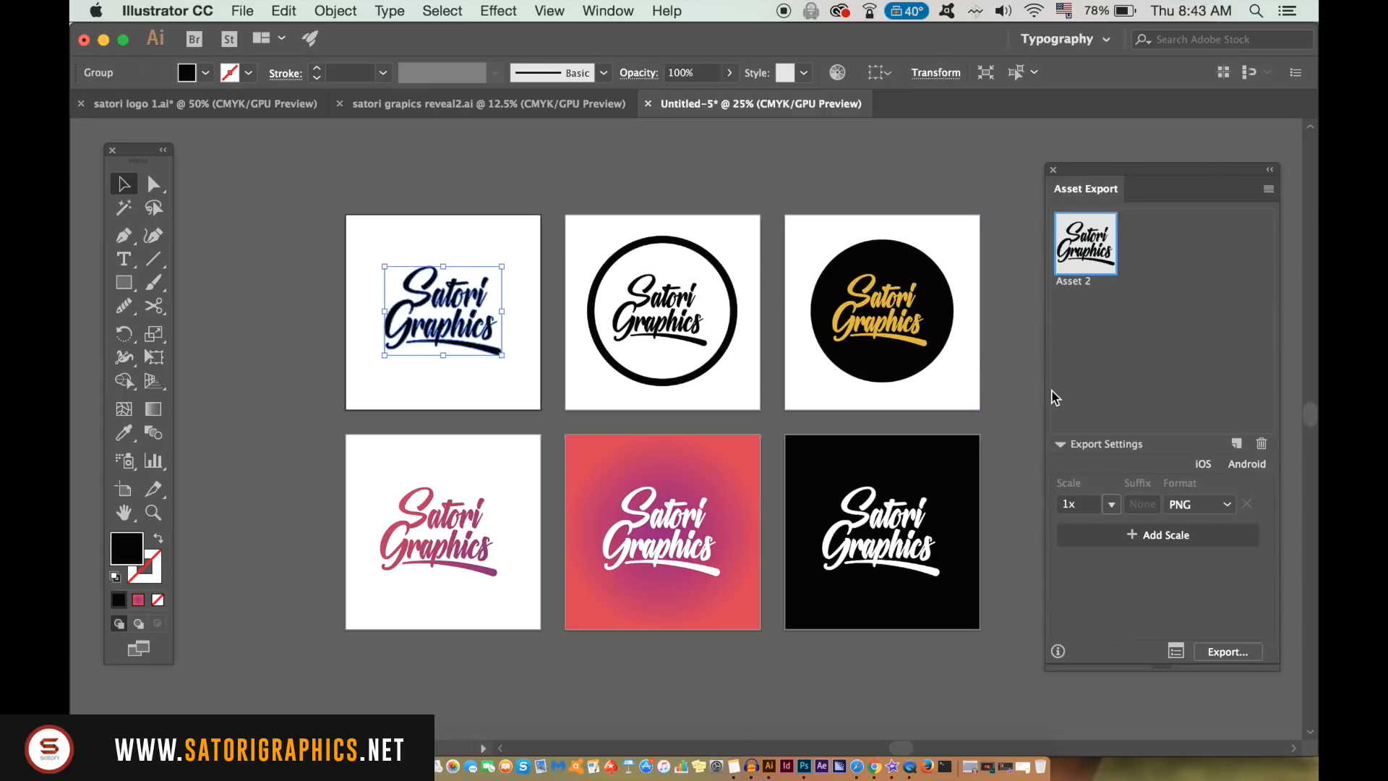
left_click(662, 312)
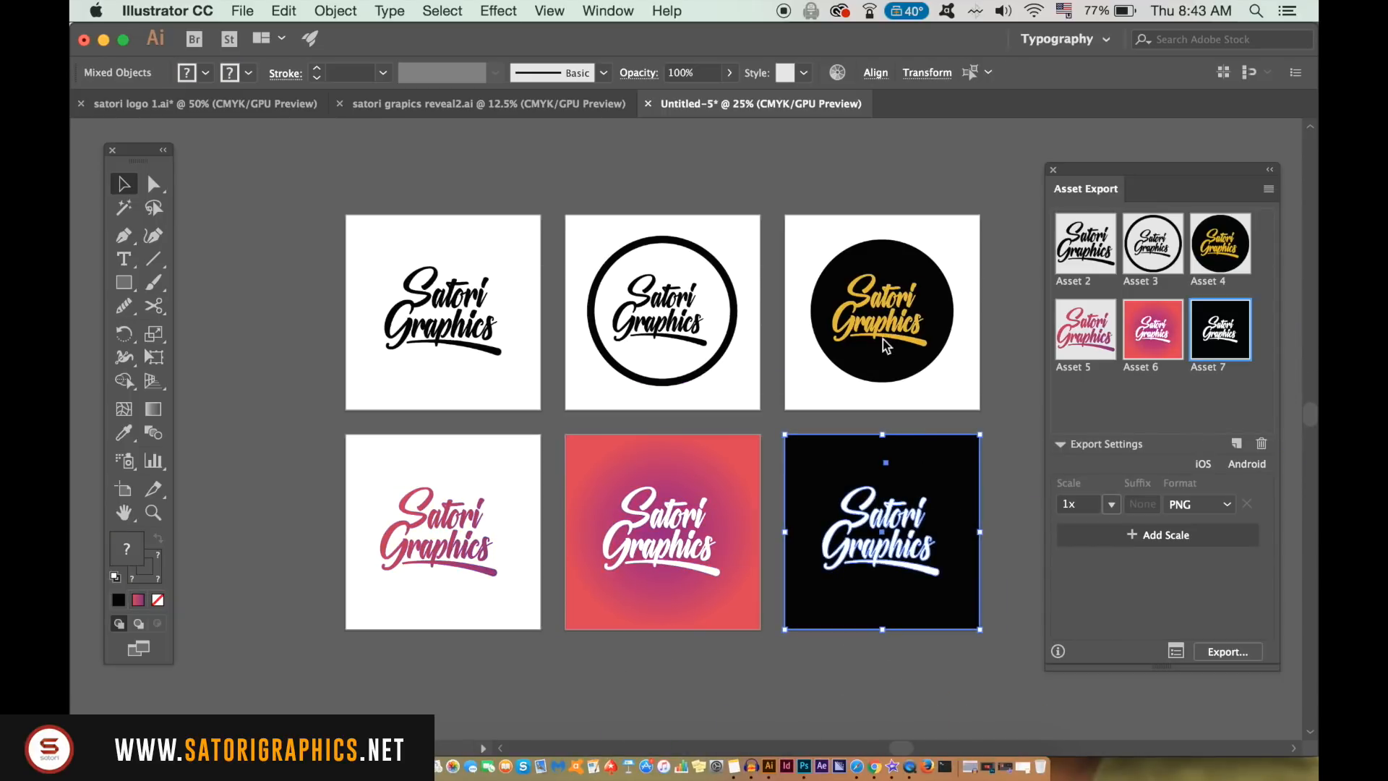
mouse_move(1105, 506)
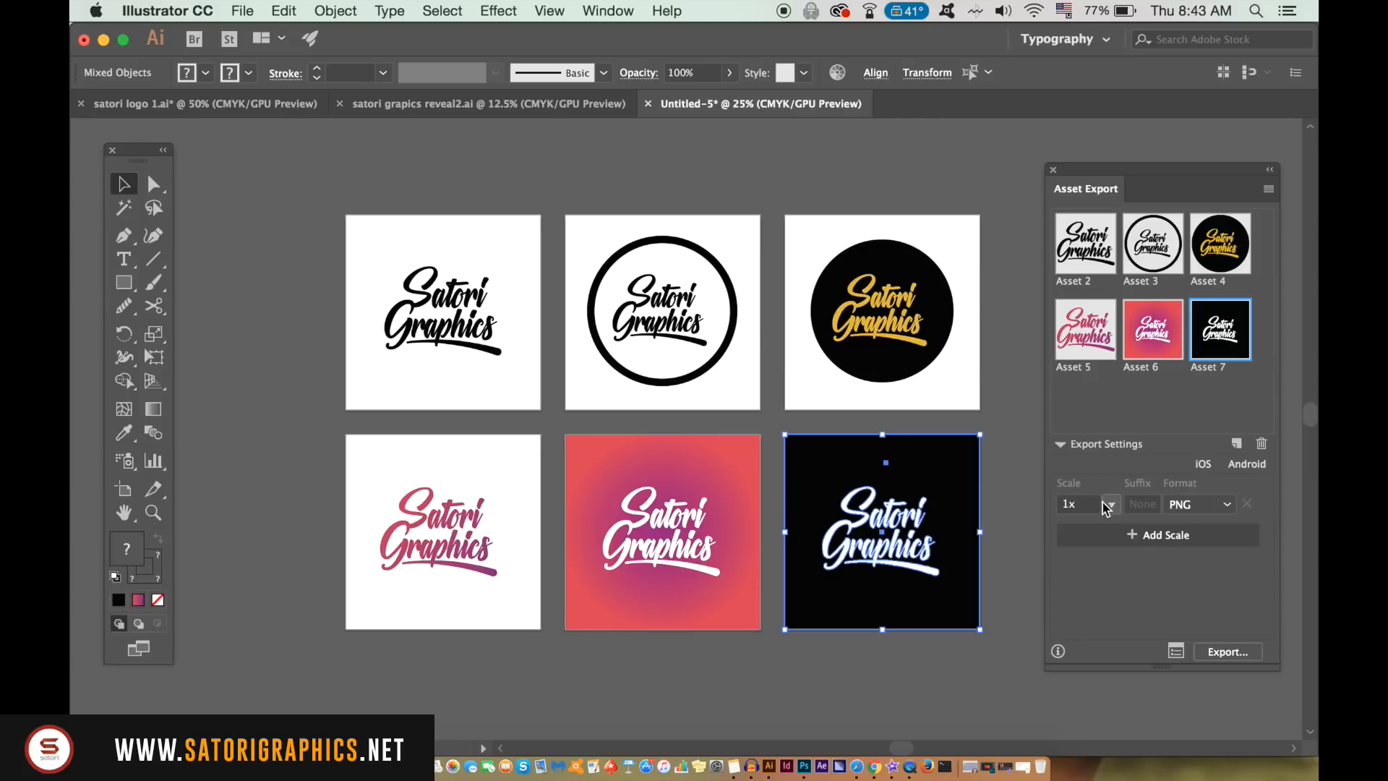
left_click(1222, 503)
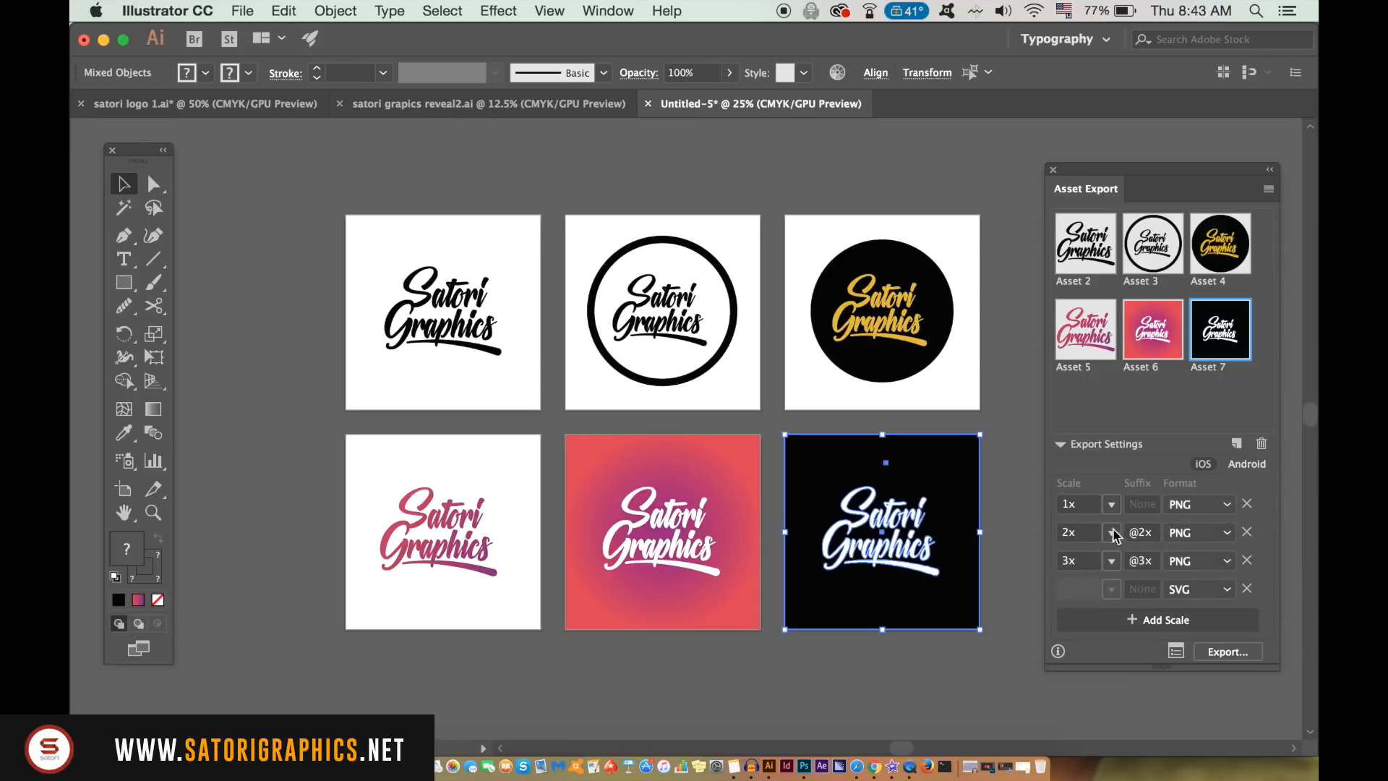
mouse_move(1246, 463)
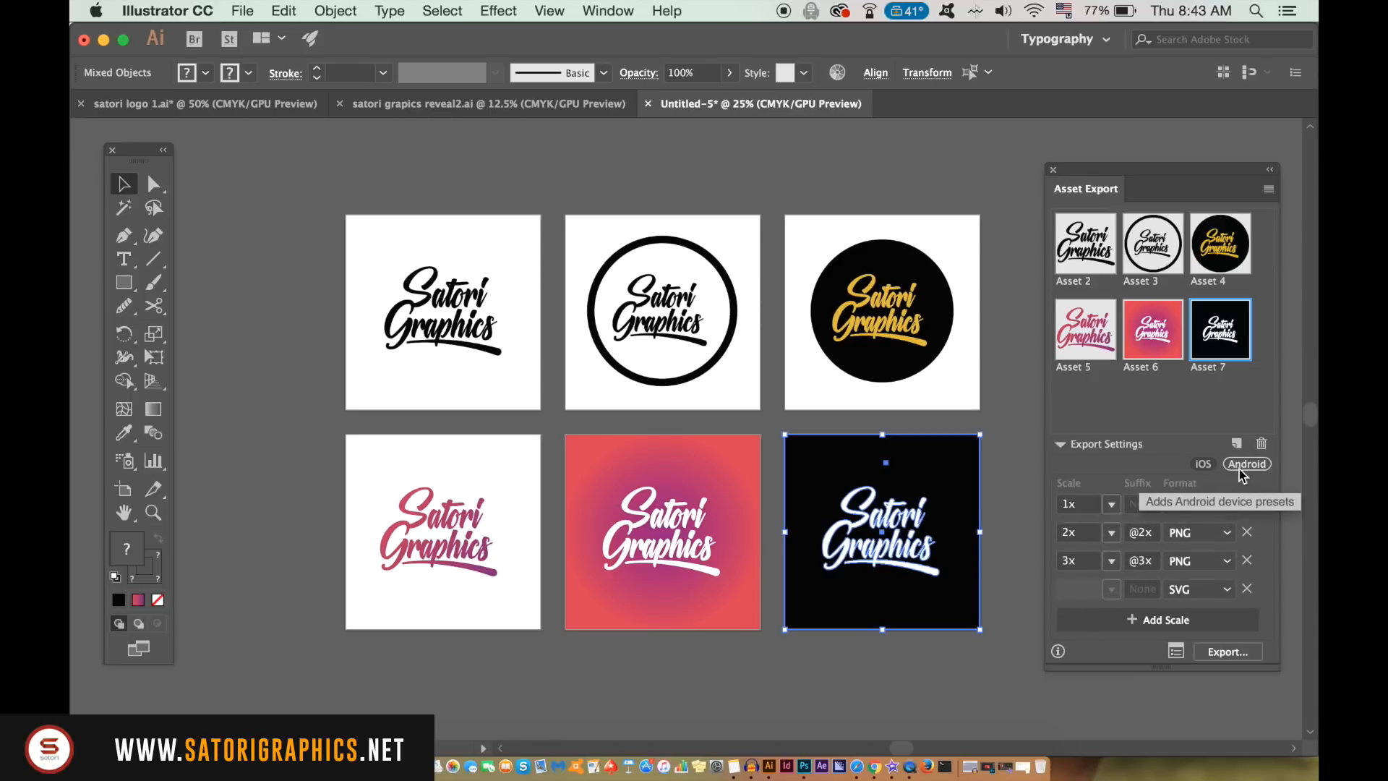
left_click(1246, 464)
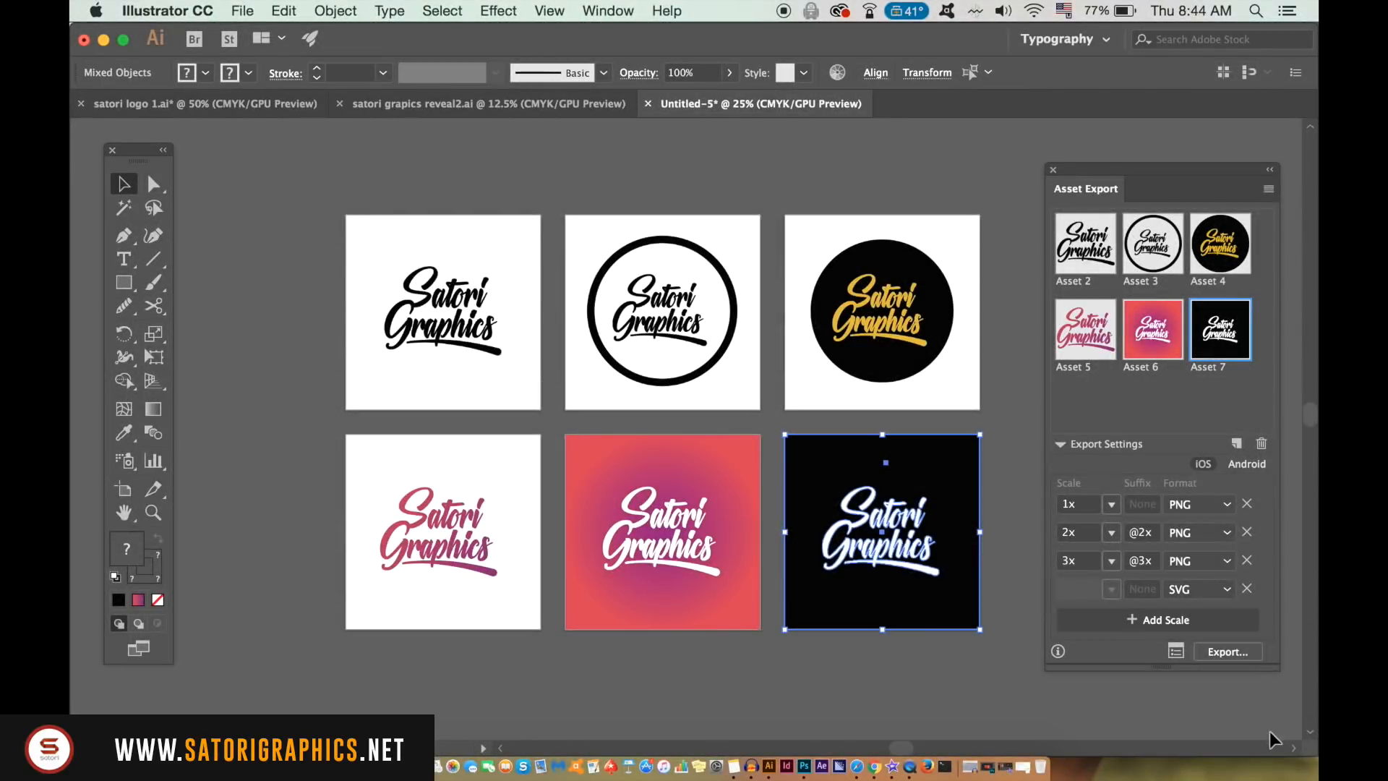
left_click(1247, 561)
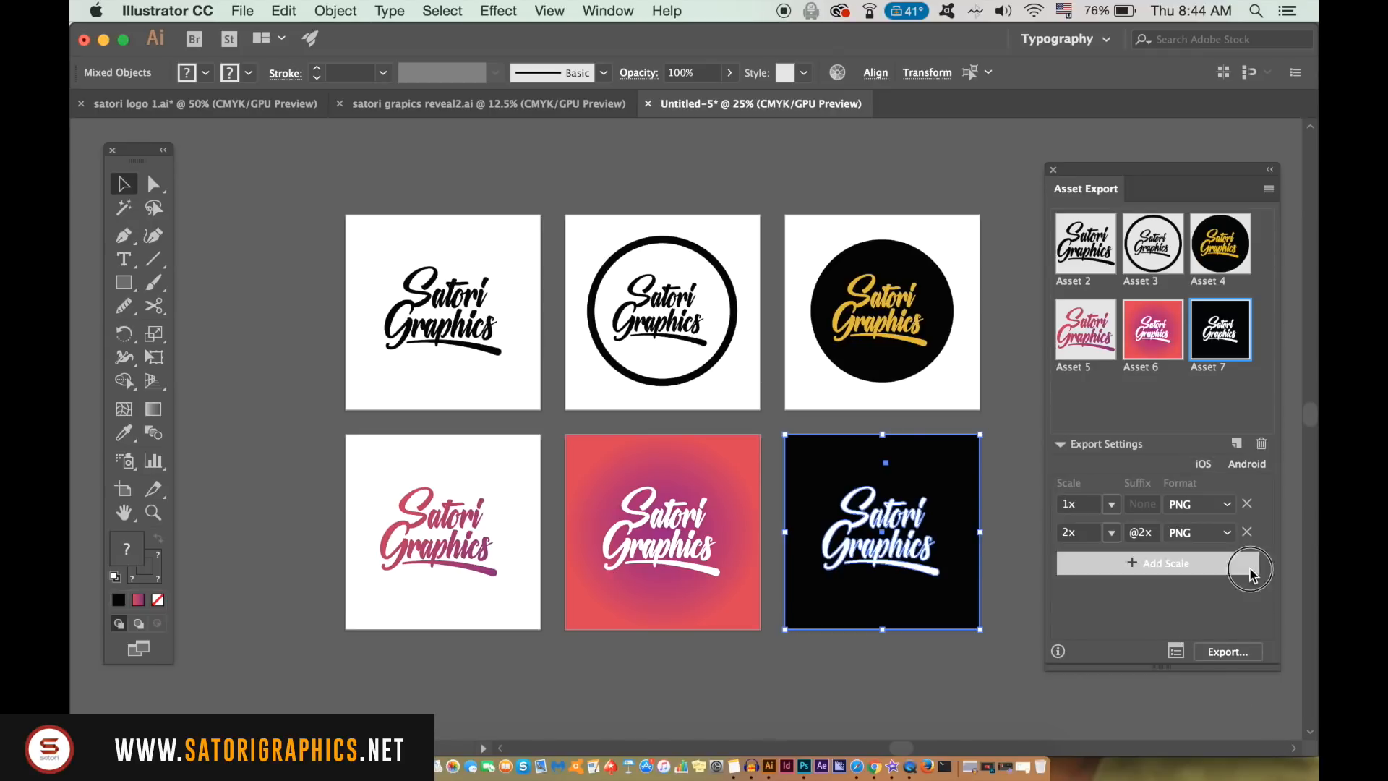
left_click(1246, 532)
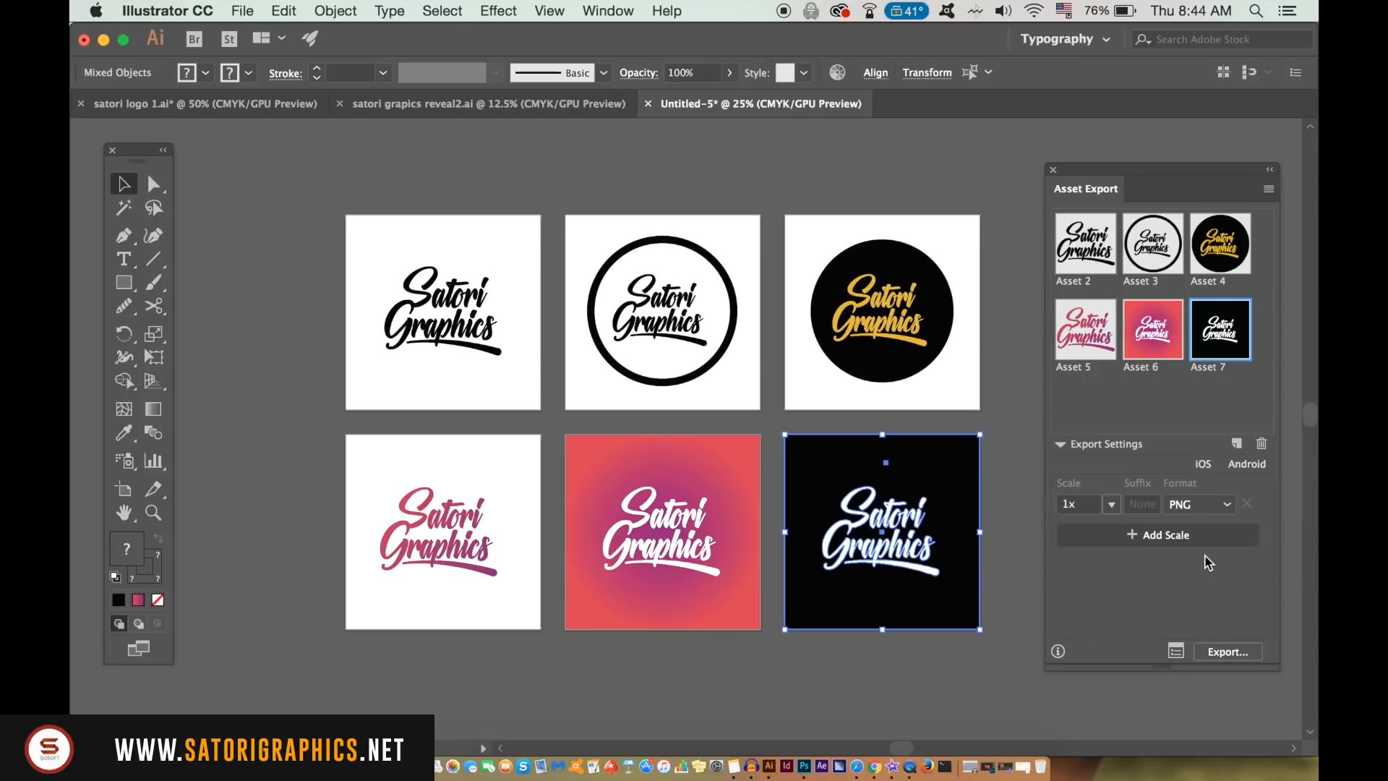
left_click(1158, 535)
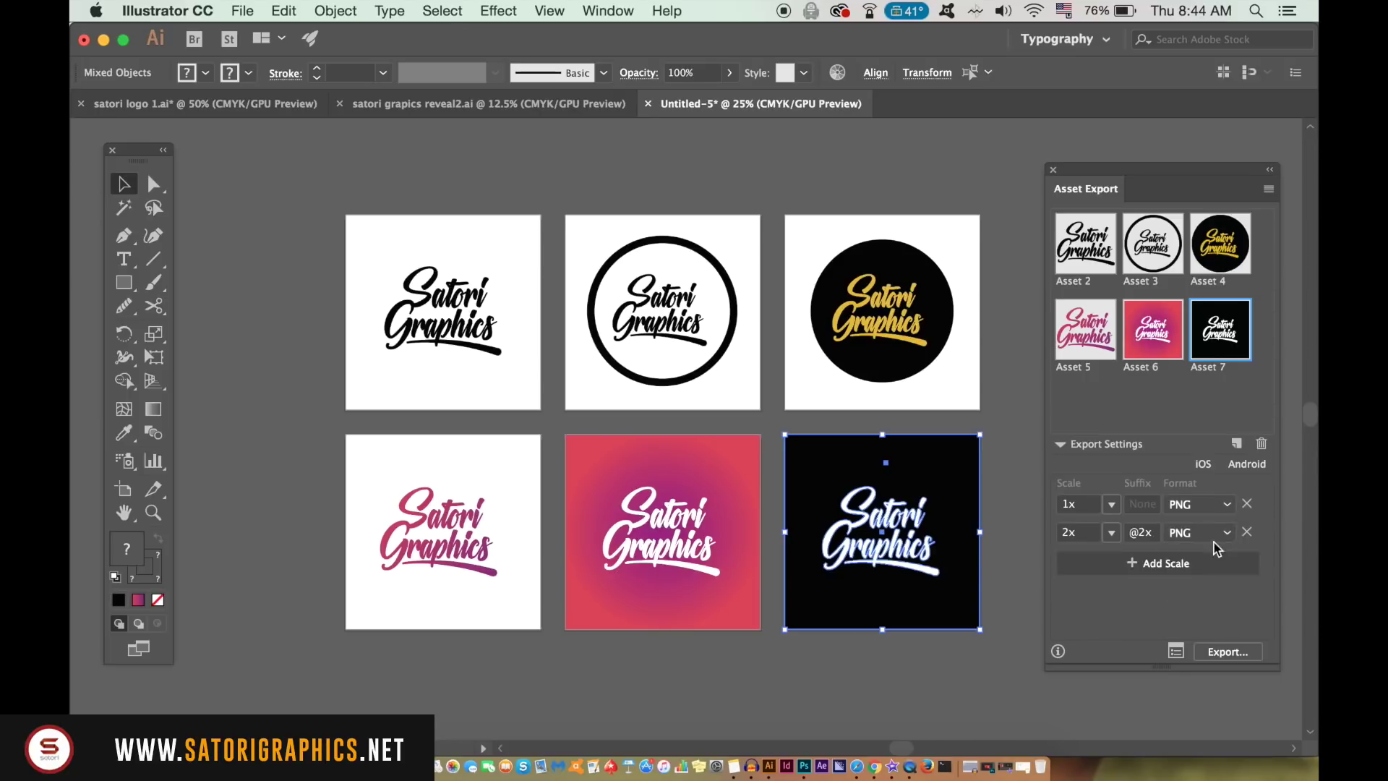
left_click(1246, 532)
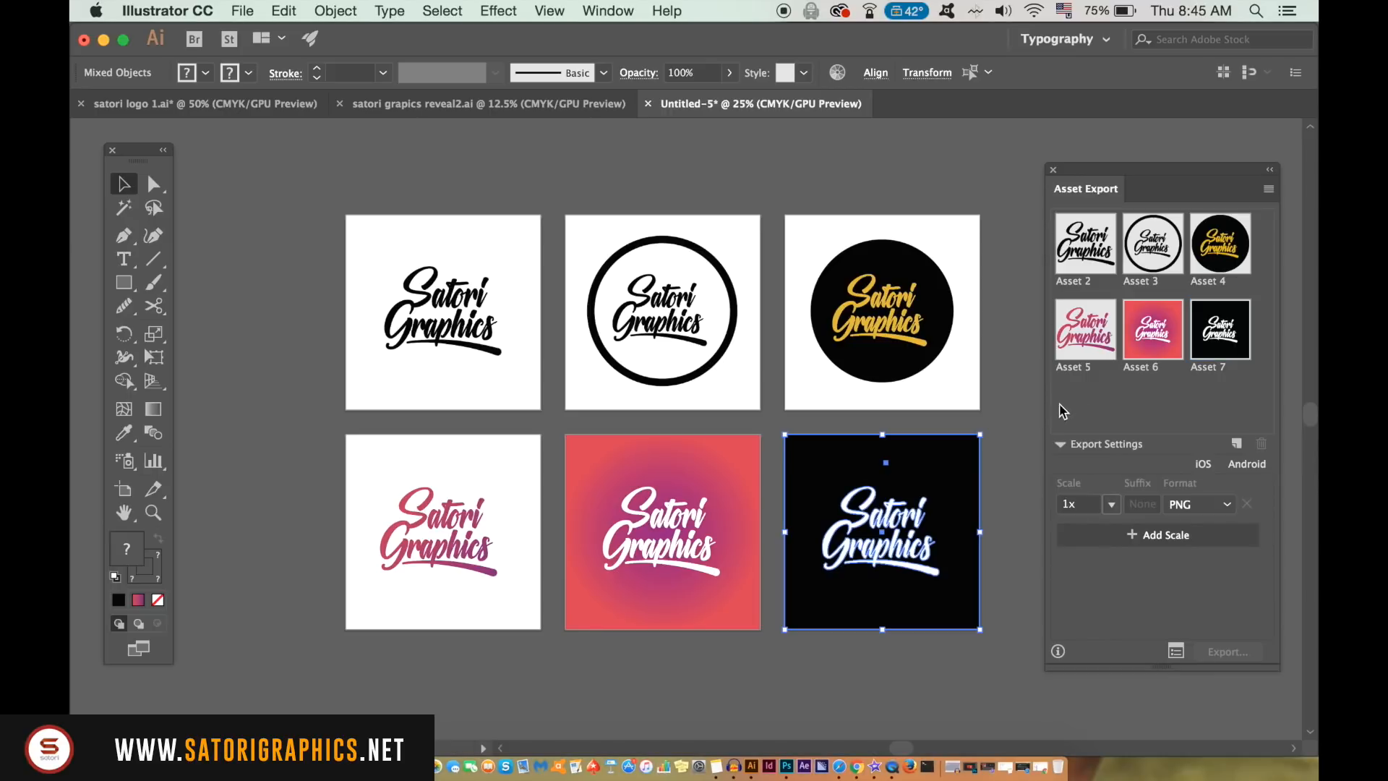
left_click(1221, 243)
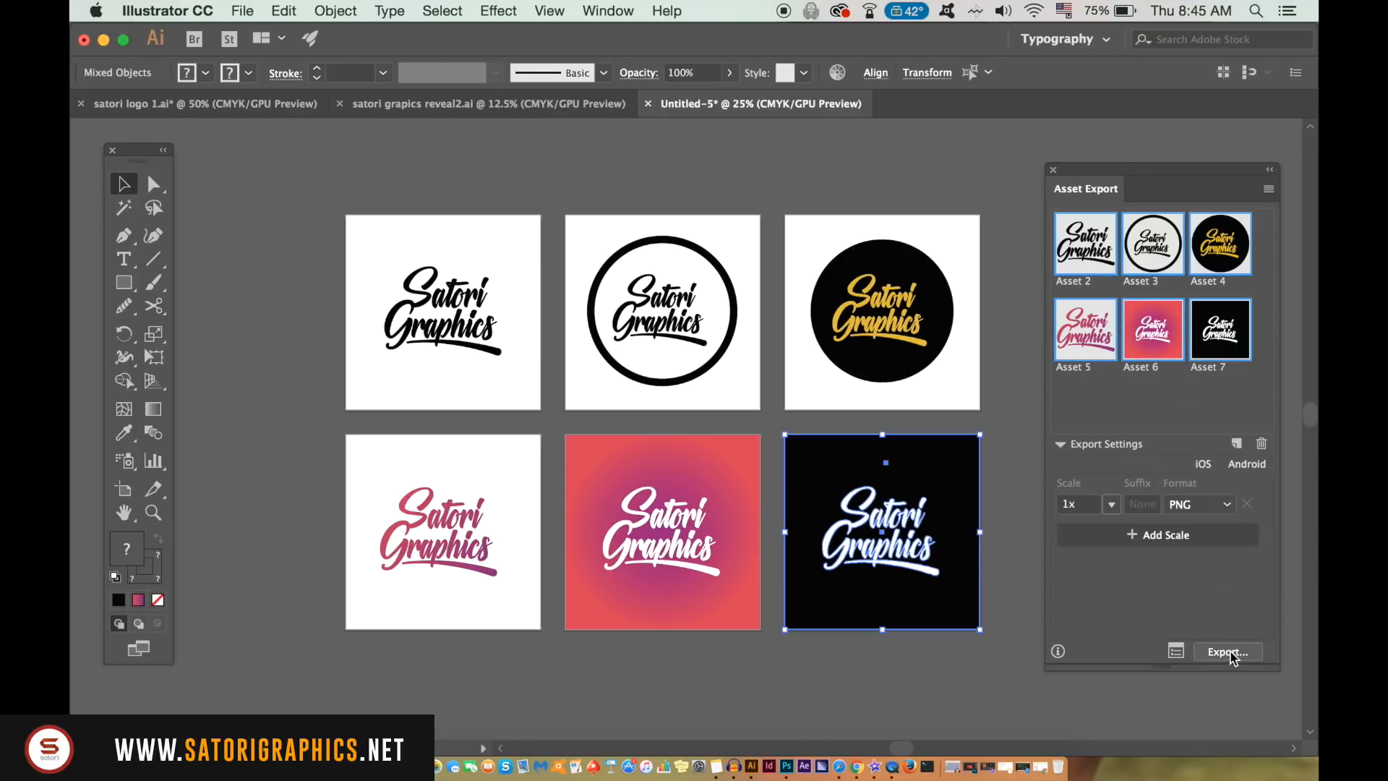
- Export the logo assets as PNG to Creative Cloud Files, replacing the existing Asset 7.png
left_click(1227, 650)
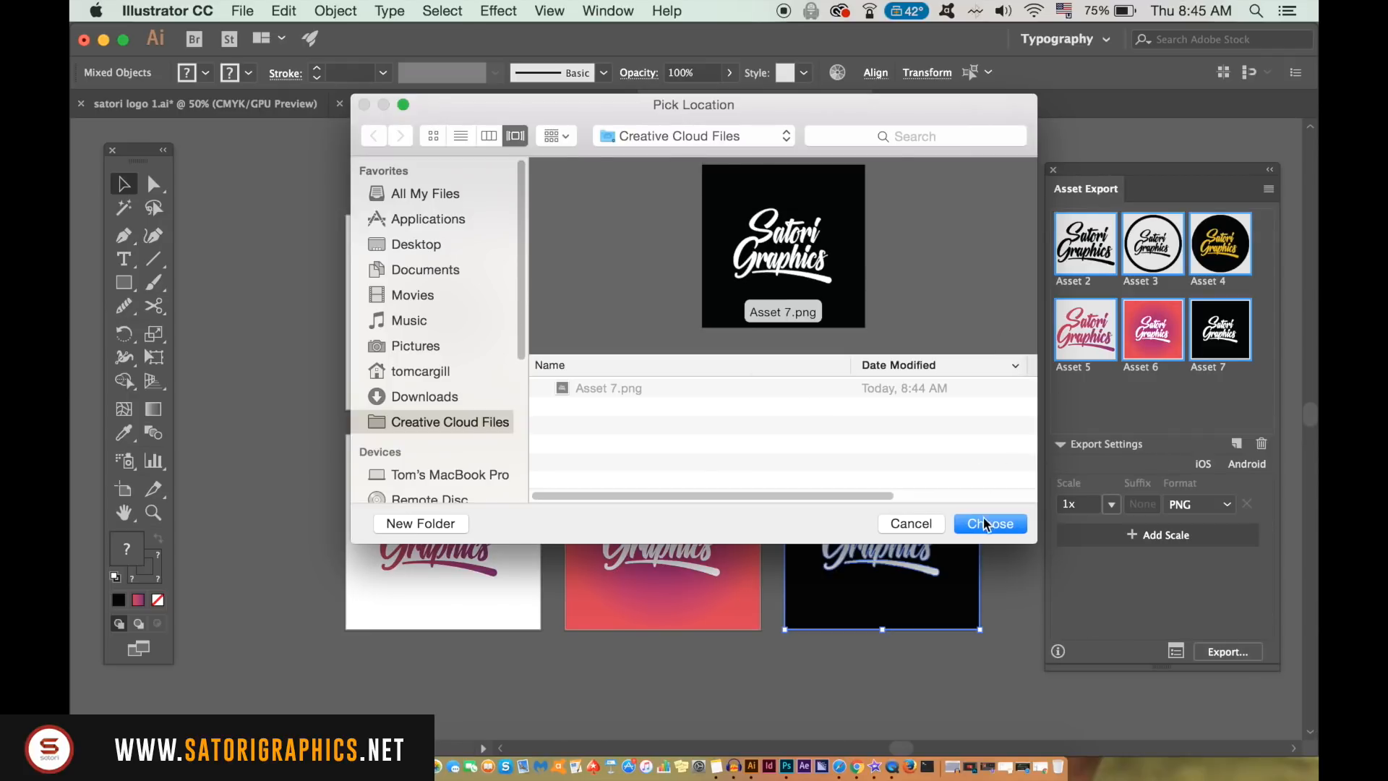
left_click(990, 524)
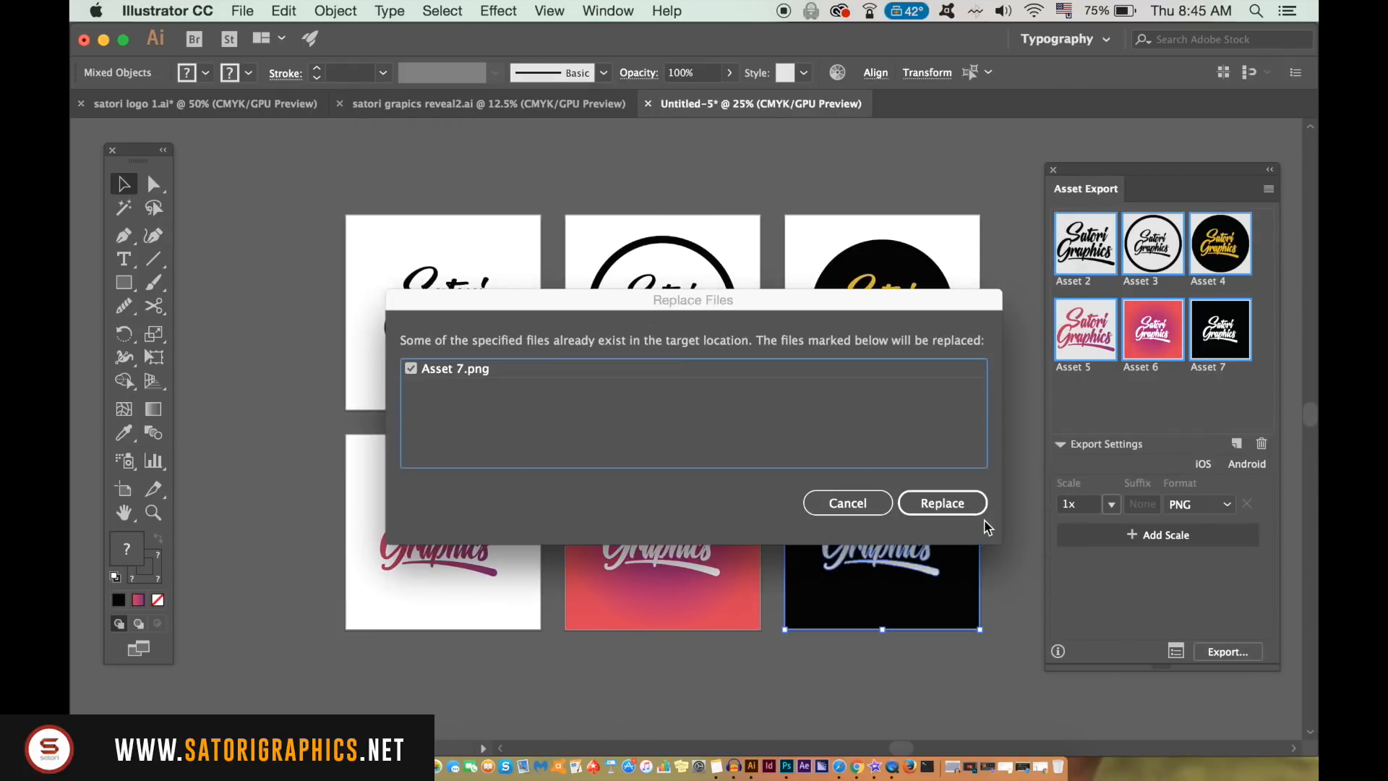
left_click(942, 503)
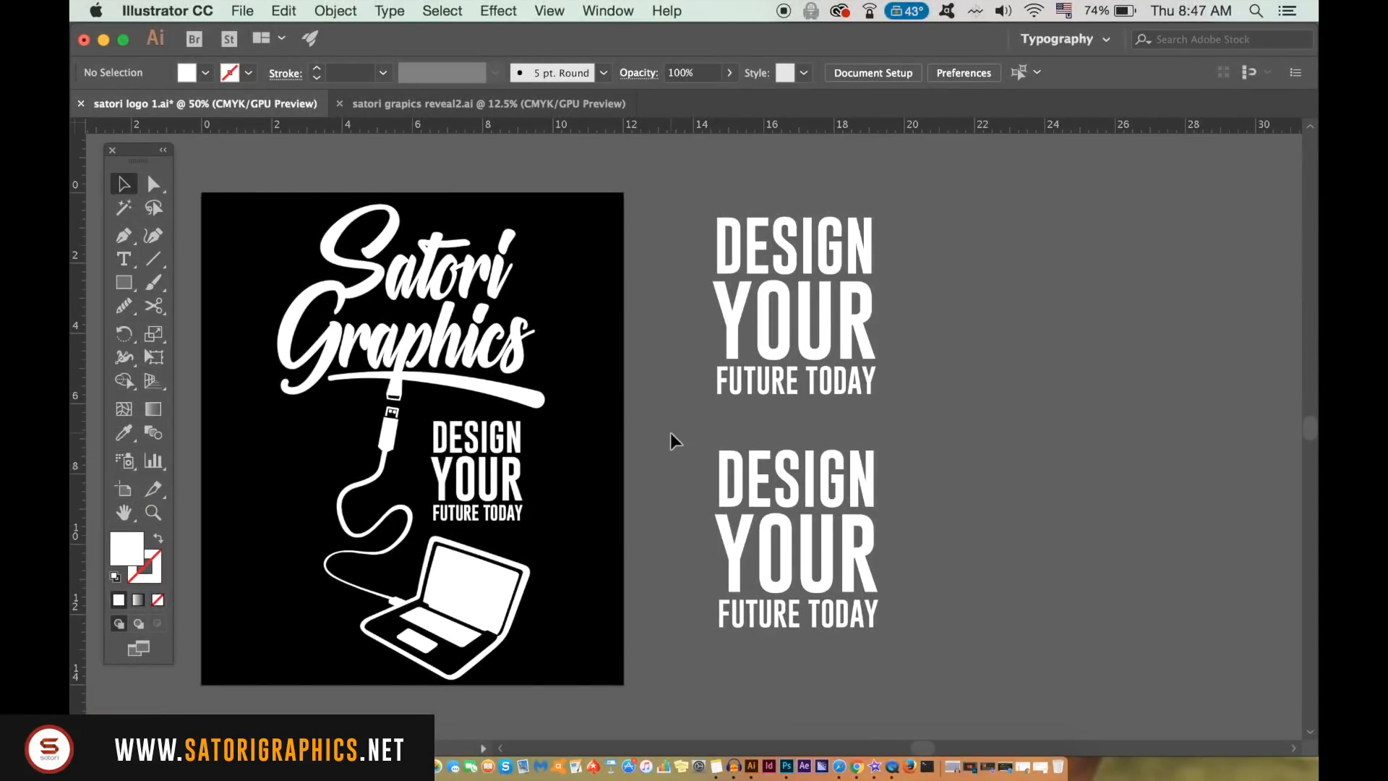
mouse_move(125, 431)
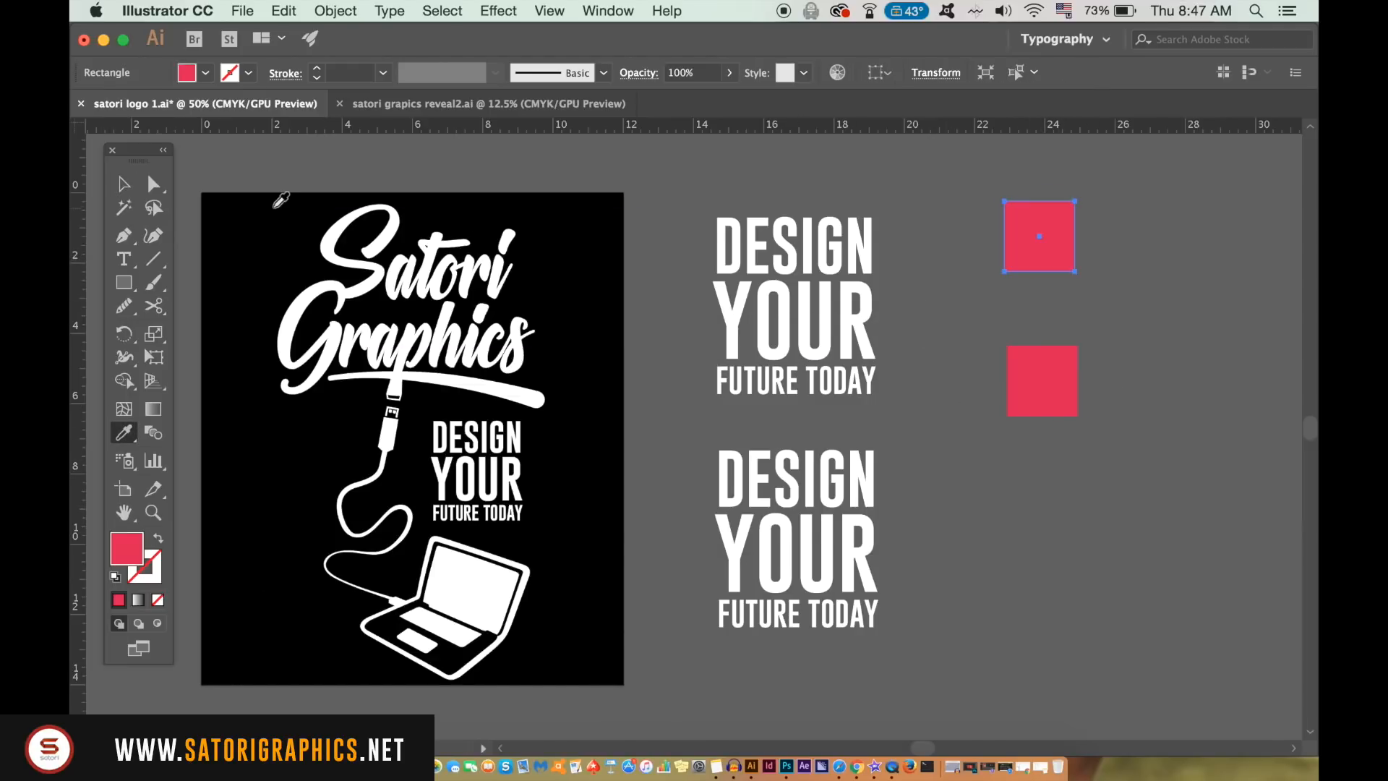
- Sample a pinkish-red fill with the Eyedropper on the poster's sample squares
left_click(951, 188)
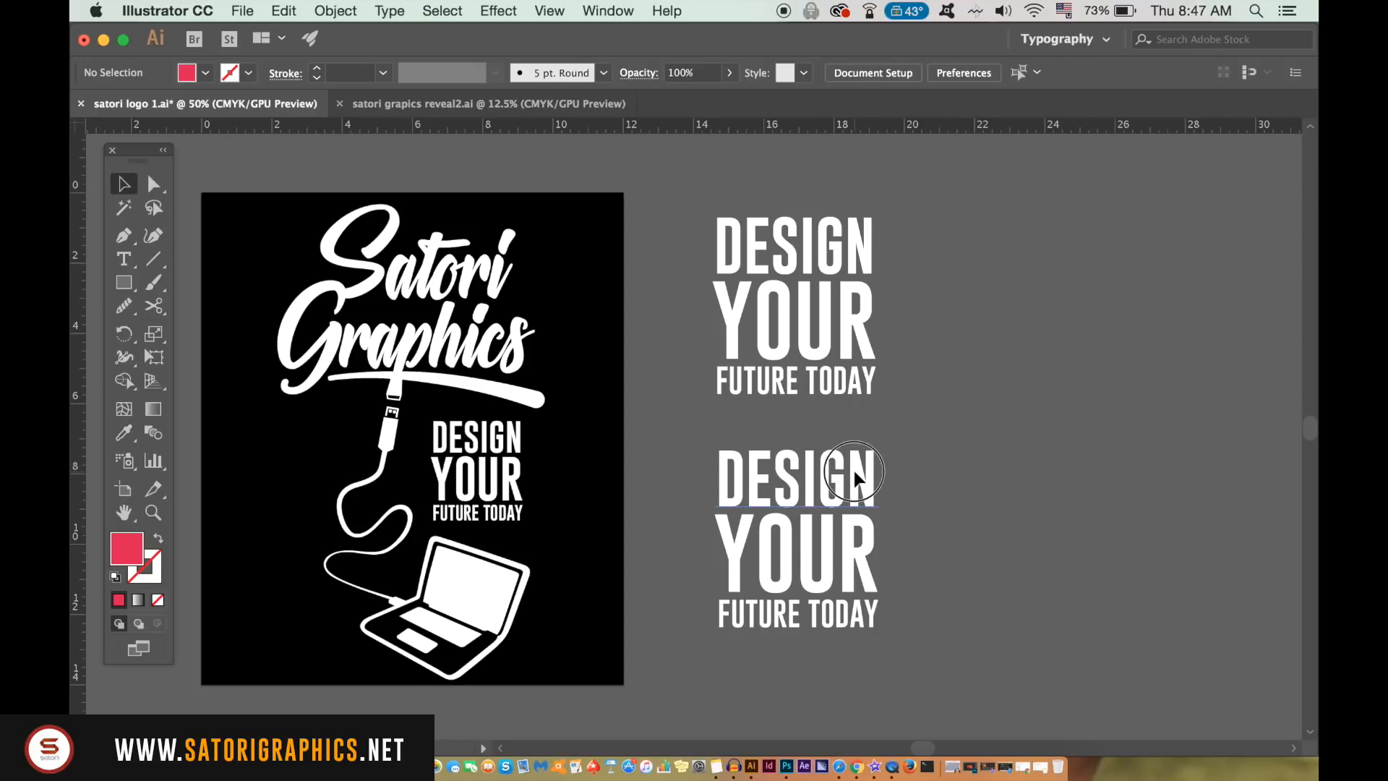
- Set the lower word DESIGN to the Gondola font and deselect
left_click(608, 11)
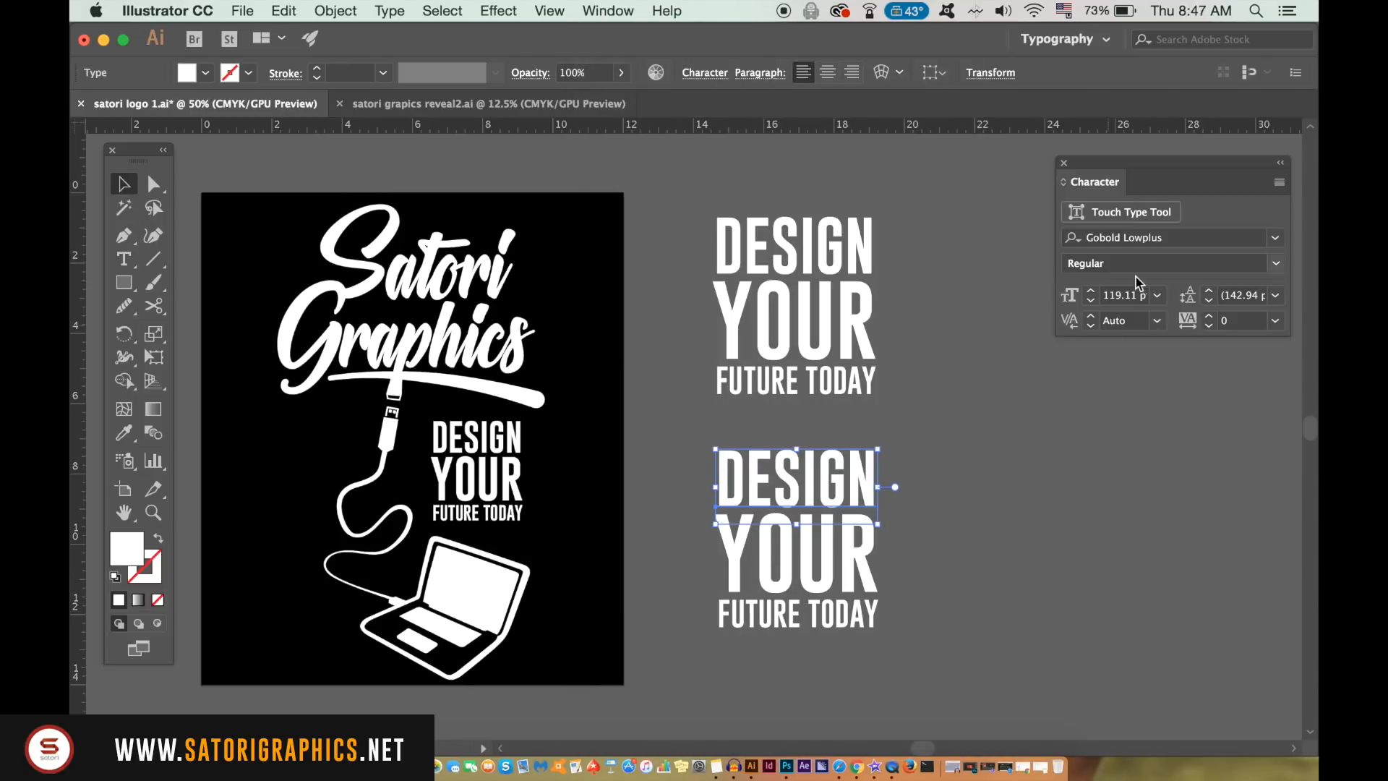
left_click(1168, 237)
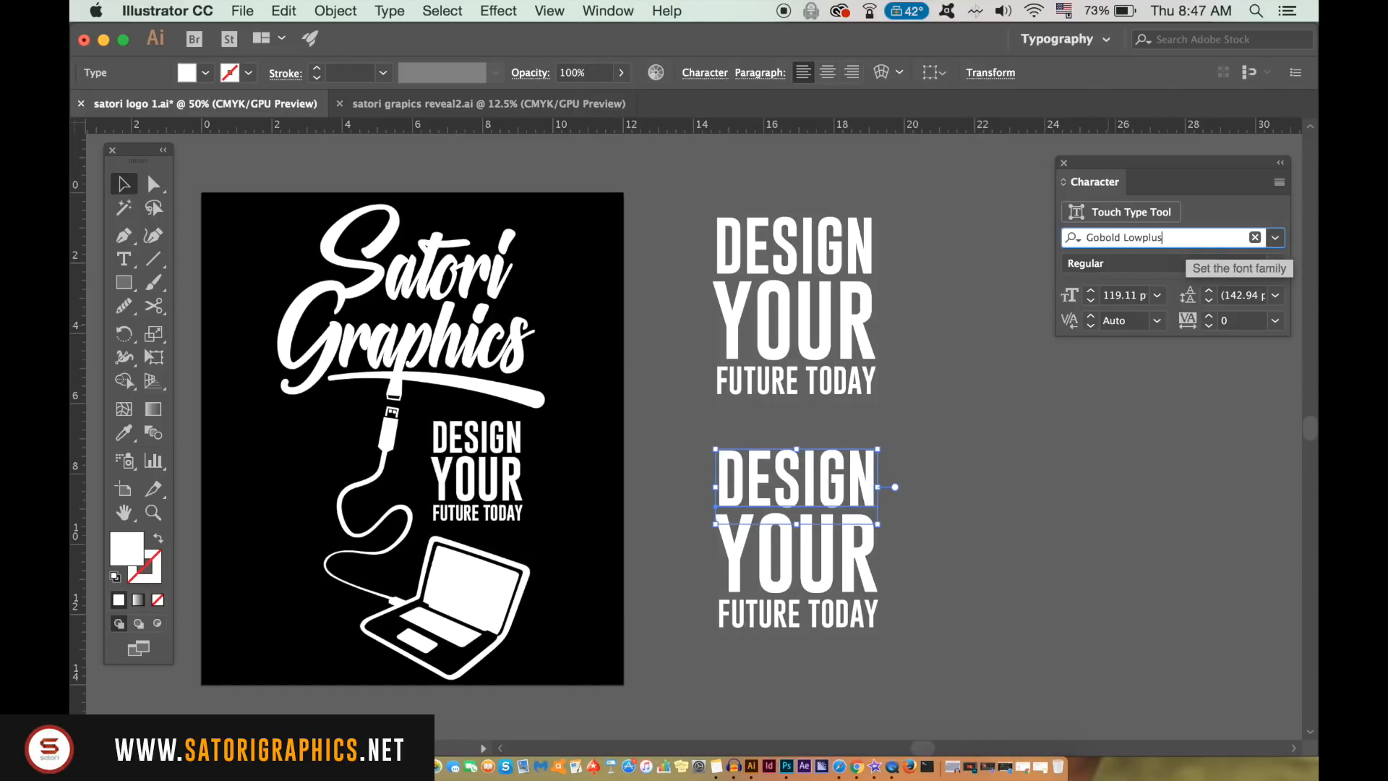
type("Gondola")
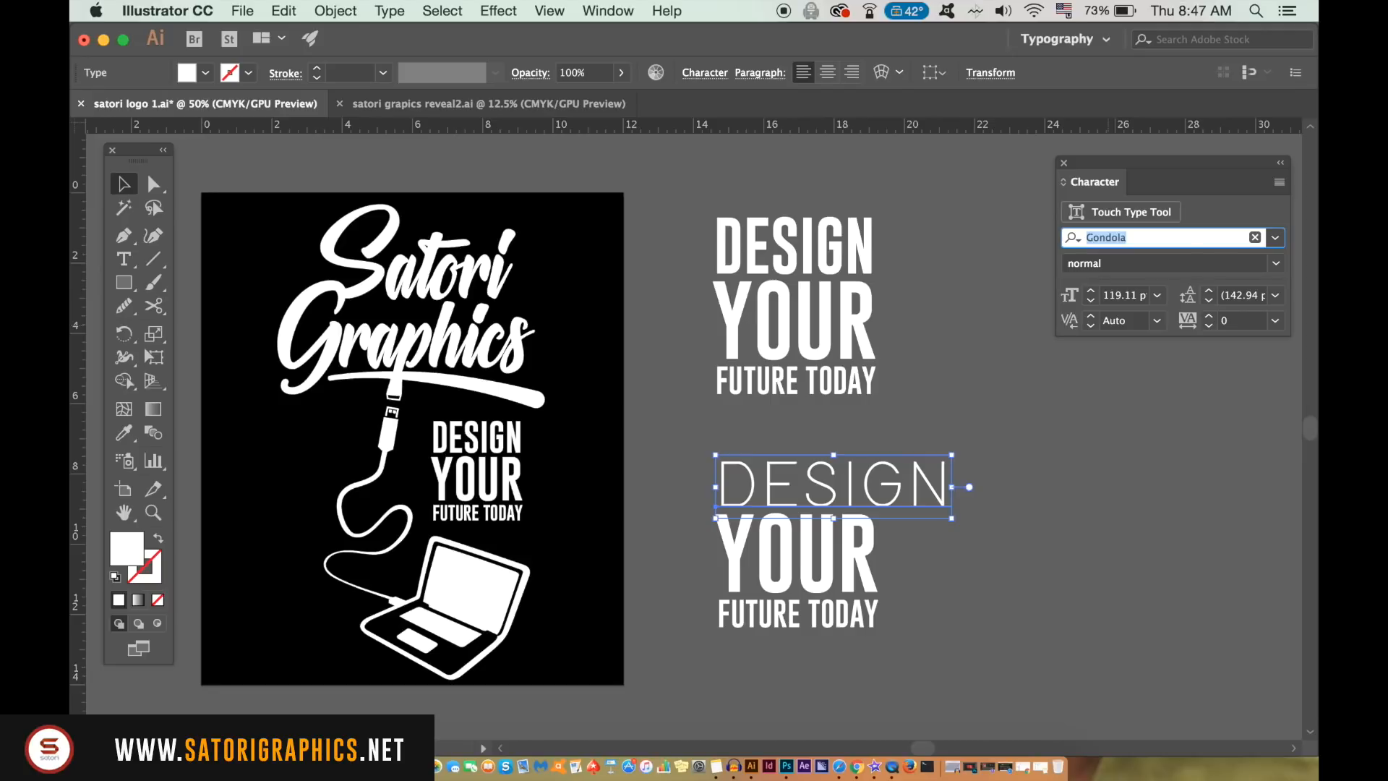
mouse_move(1107, 587)
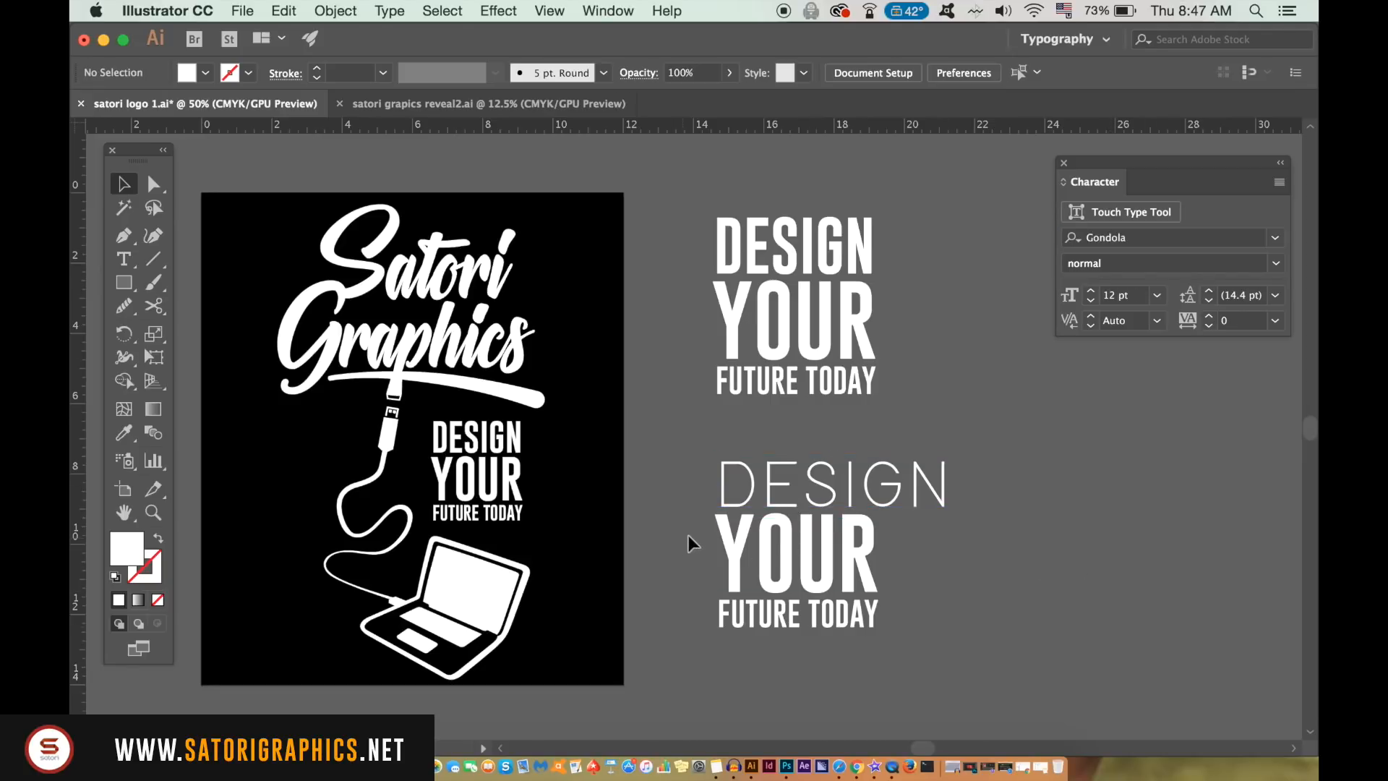
left_click(796, 558)
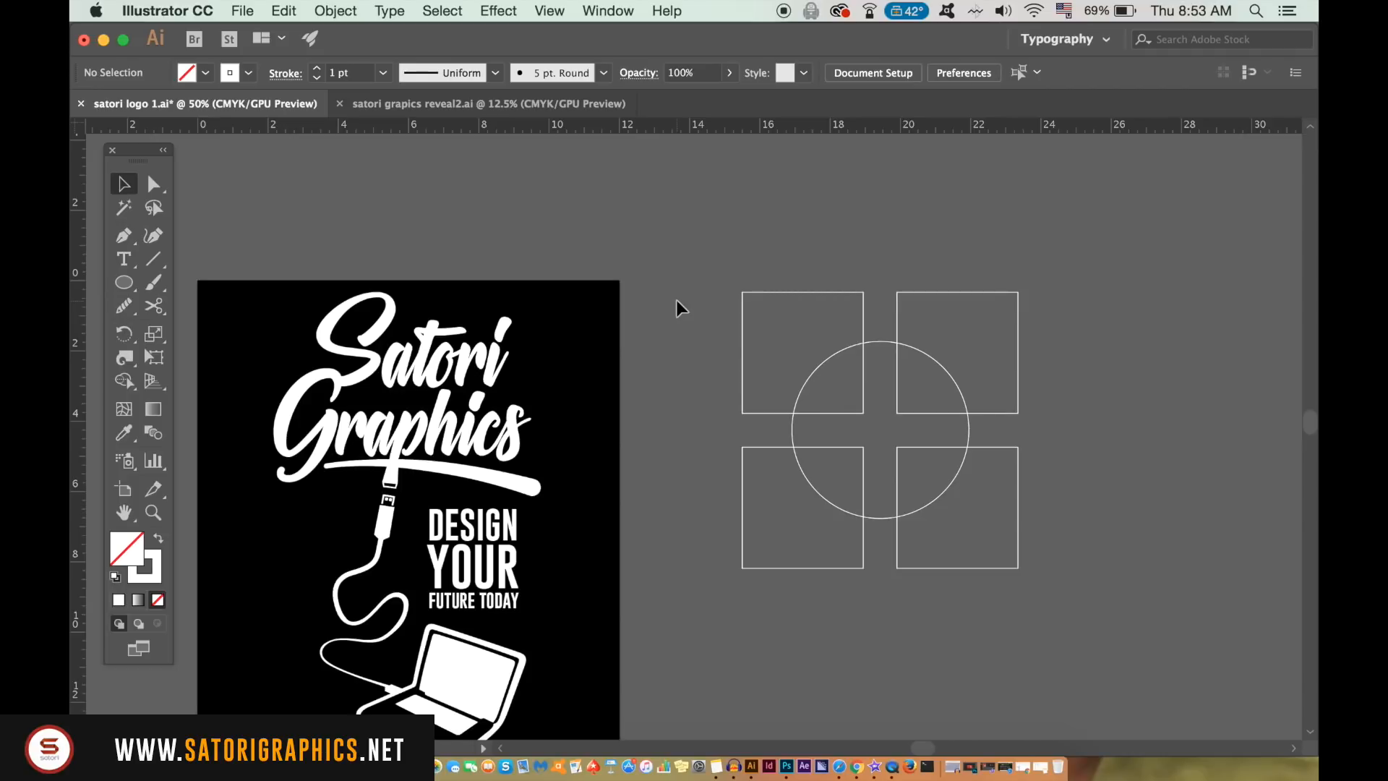
mouse_move(123, 380)
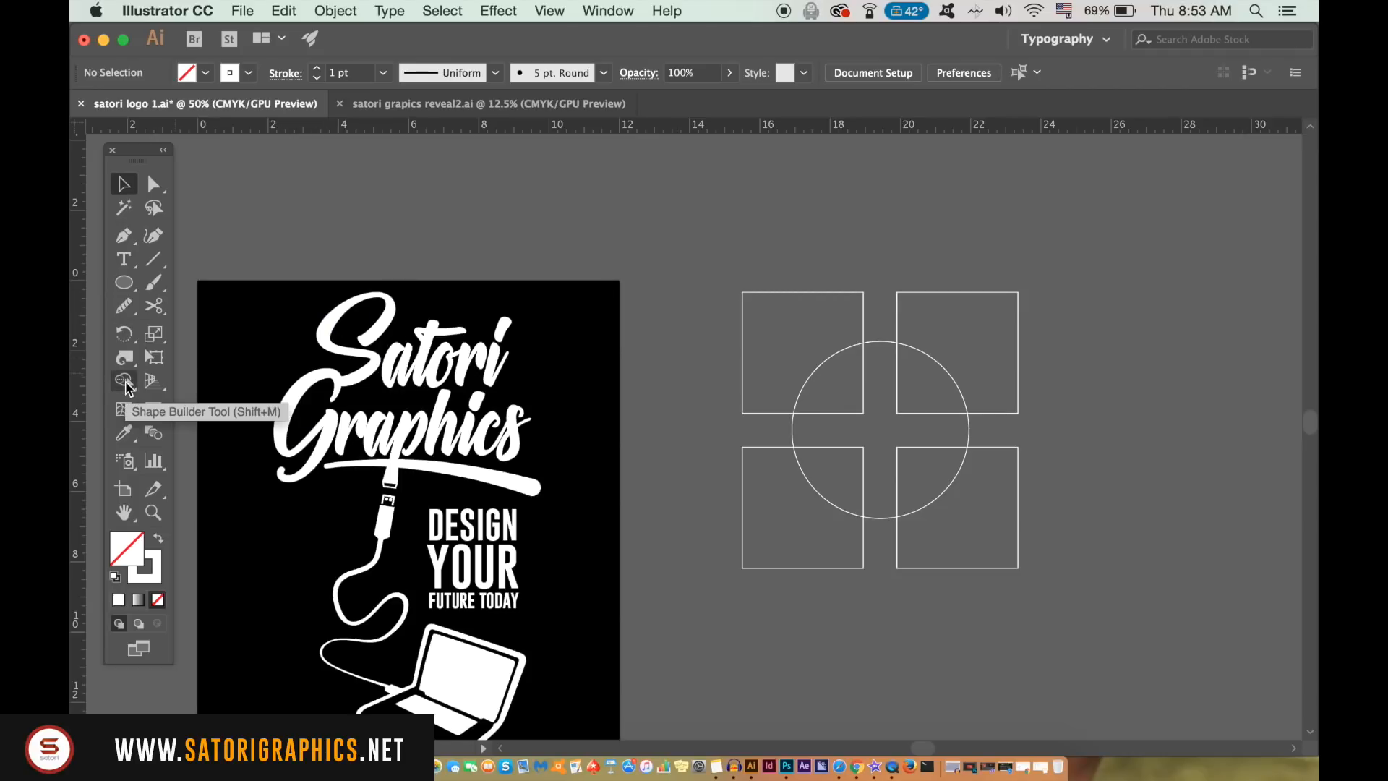
- Switch to the Shape Builder Tool and select the circle over the squares
left_click(123, 381)
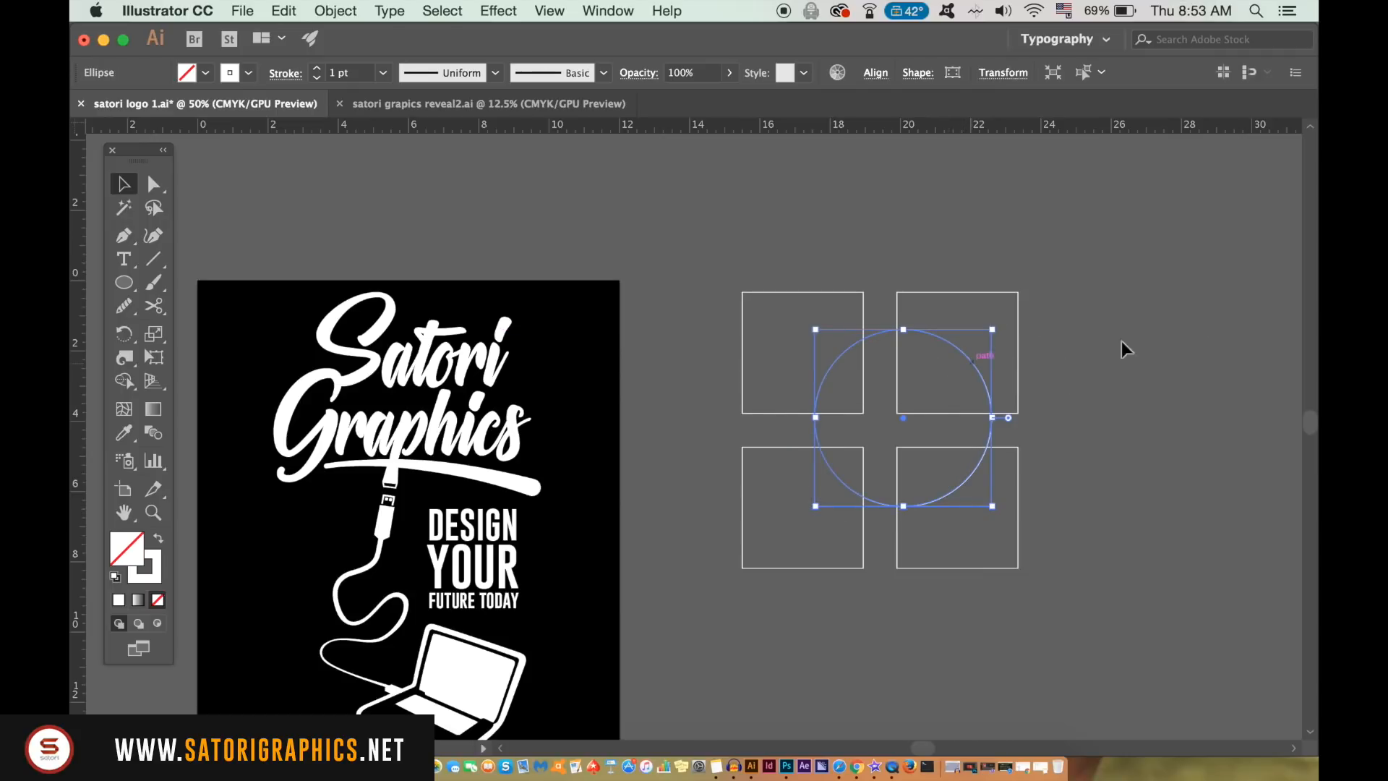
left_click(677, 202)
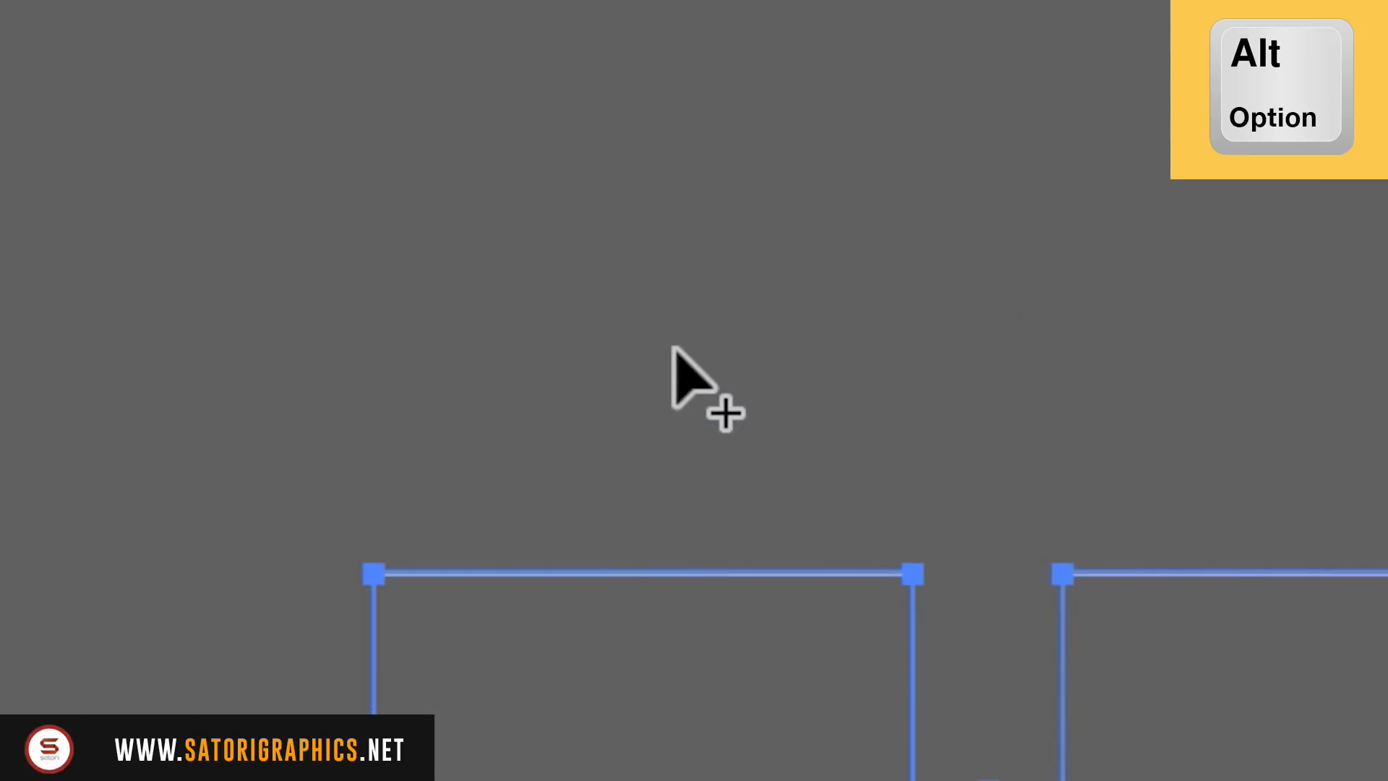
mouse_move(635, 362)
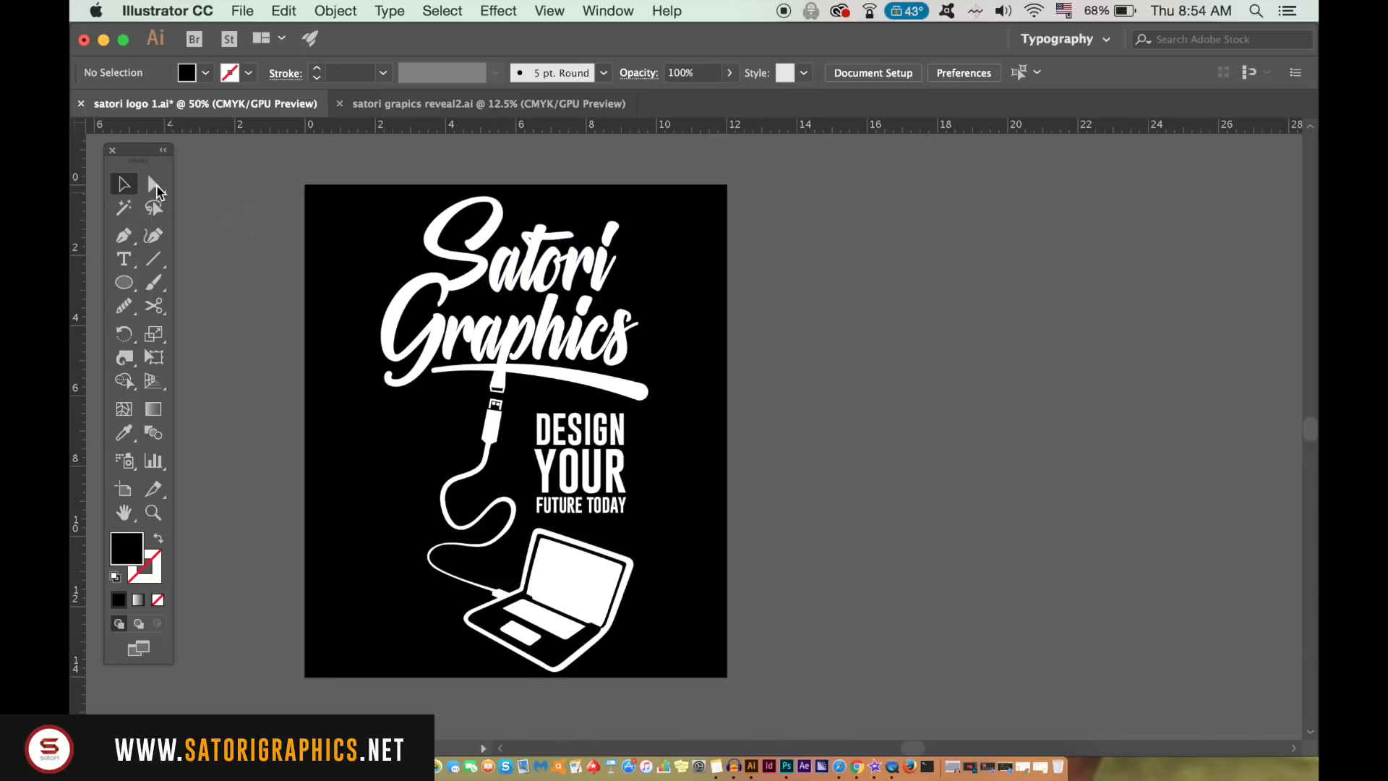
mouse_move(147, 214)
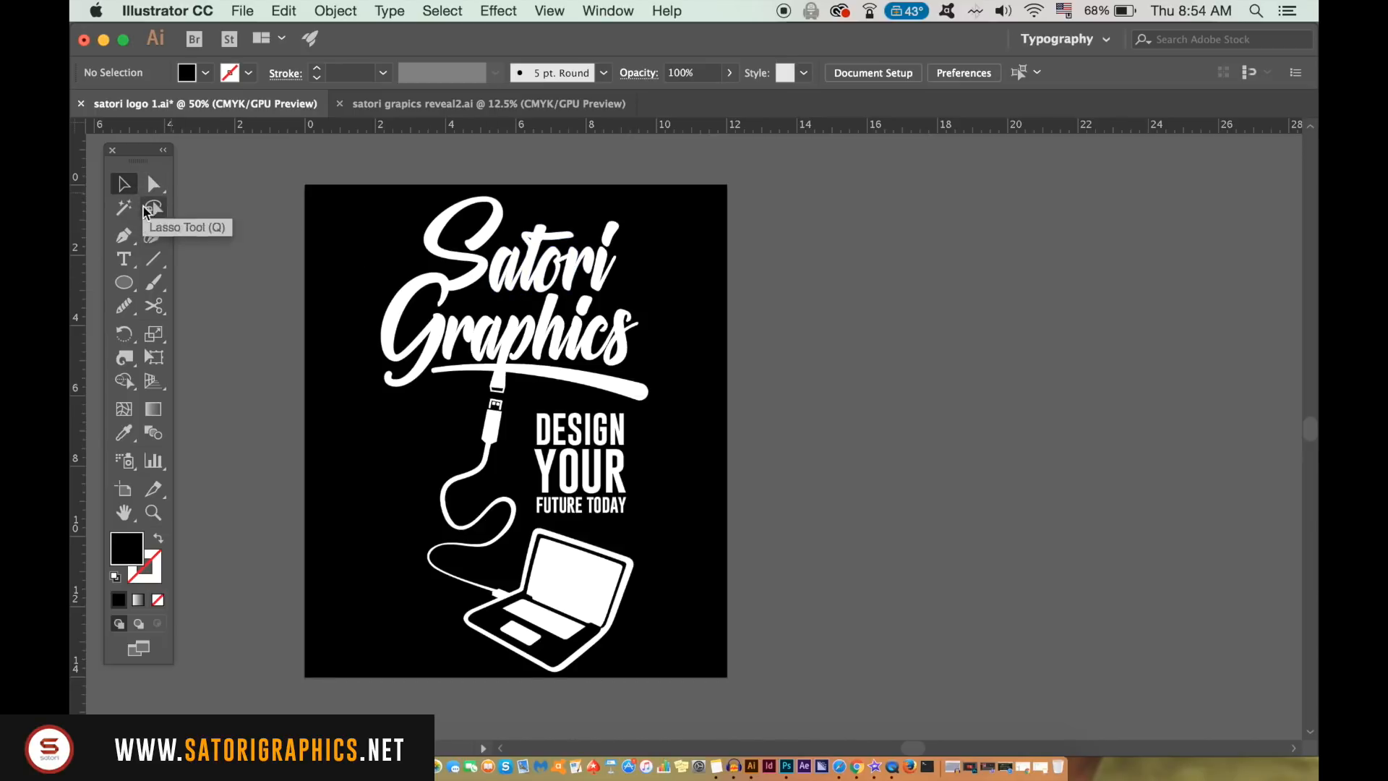
mouse_move(125, 411)
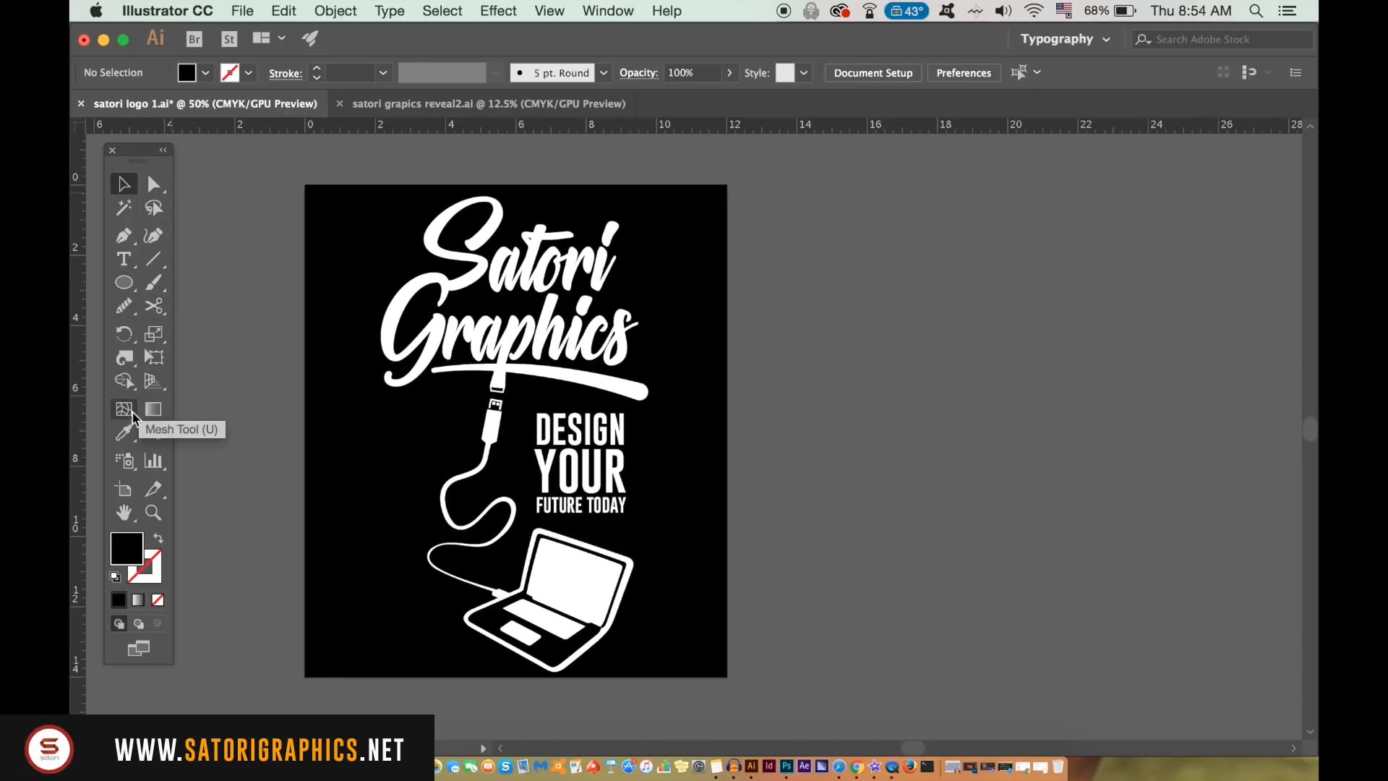
mouse_move(128, 437)
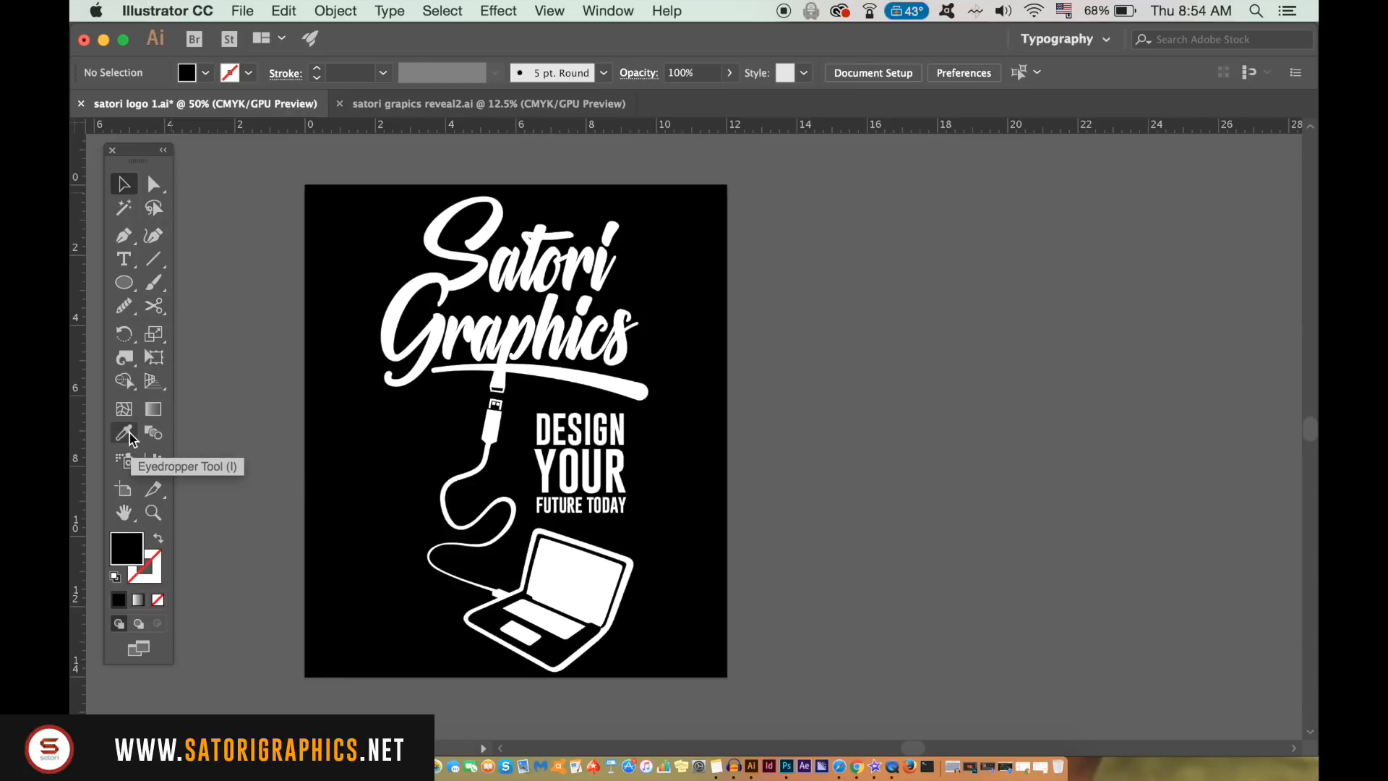
mouse_move(127, 417)
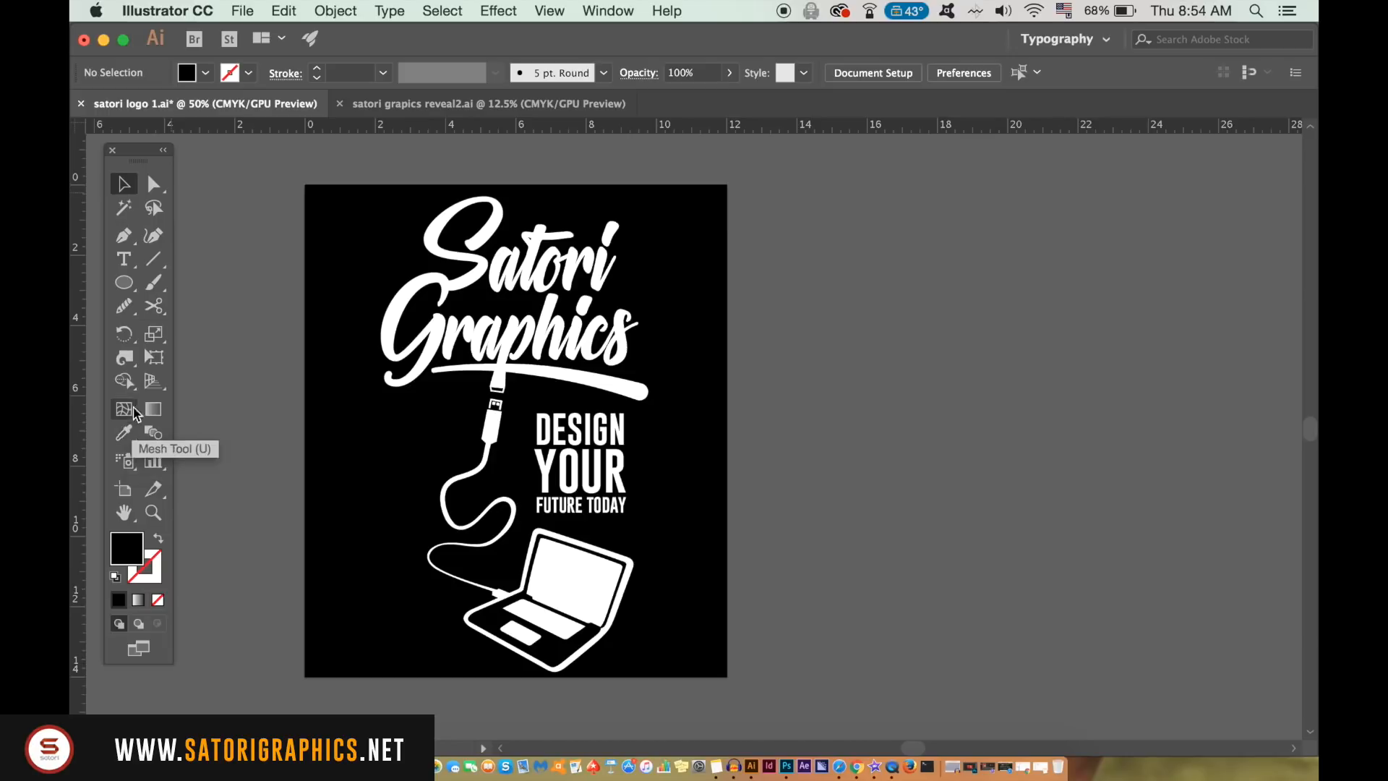
mouse_move(137, 278)
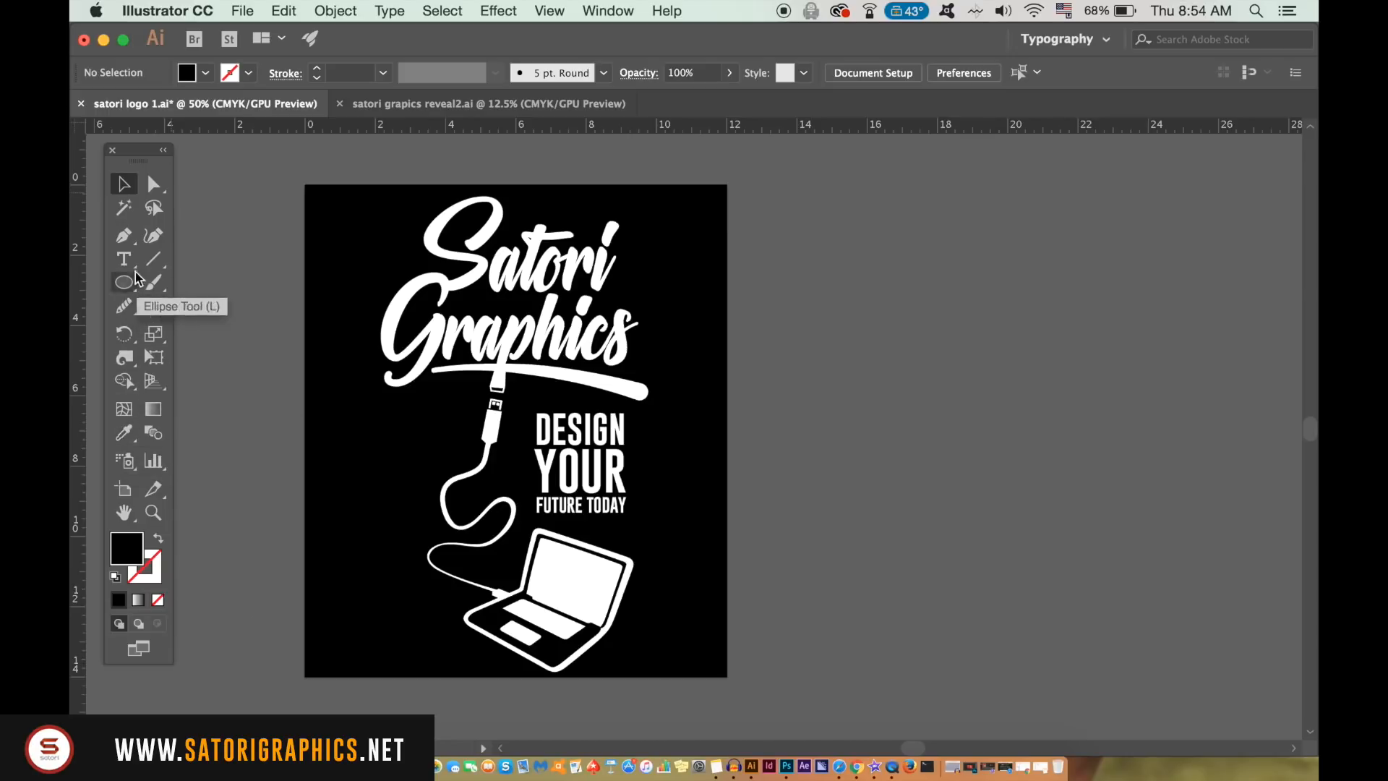